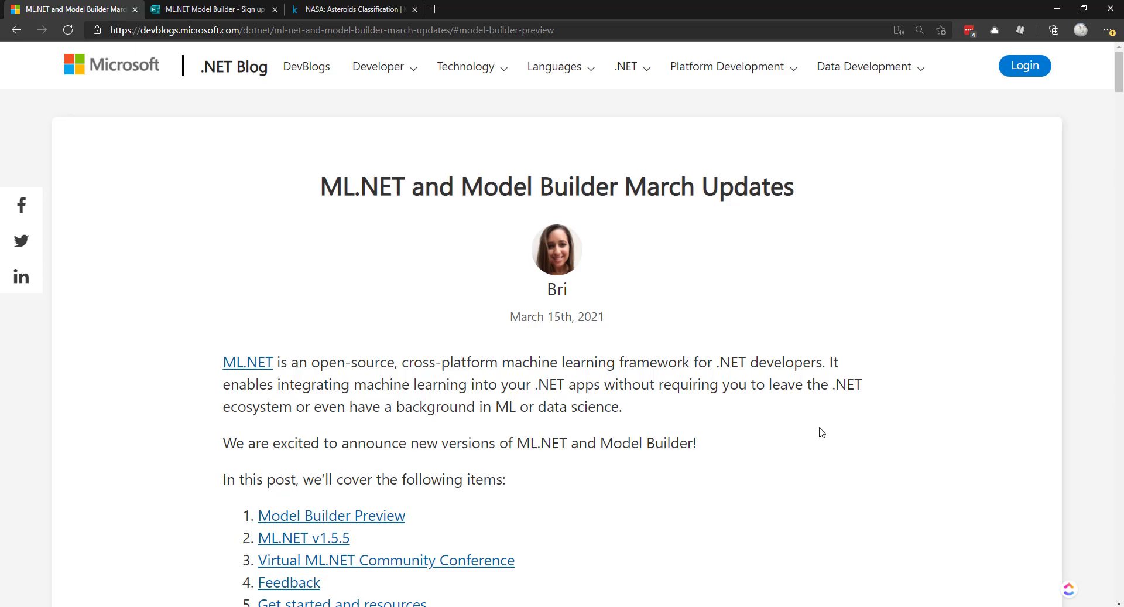
mouse_move(752, 431)
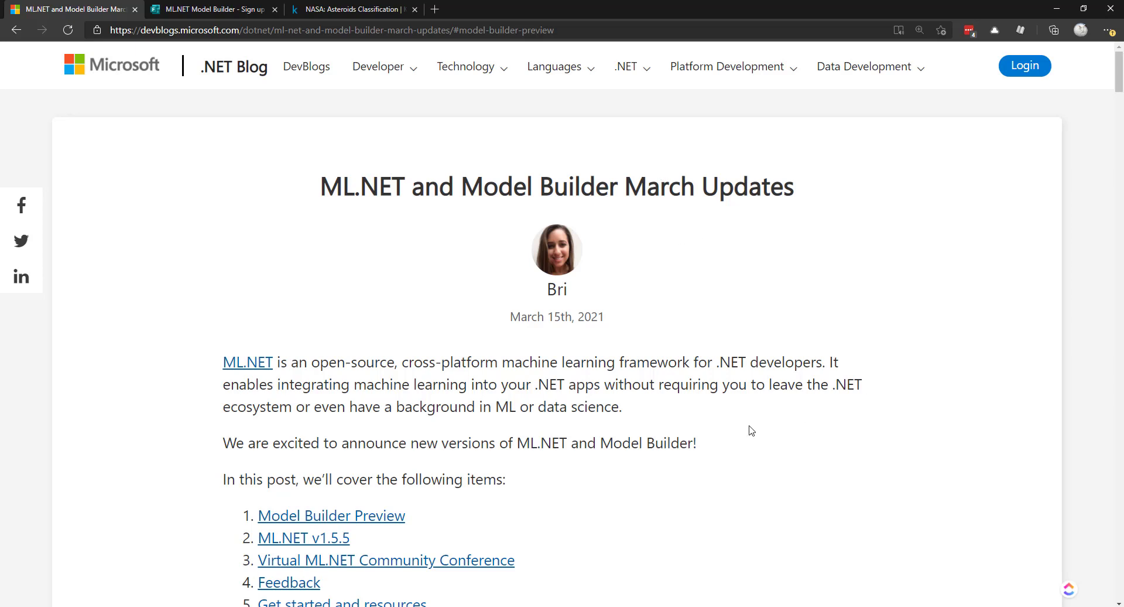
mouse_move(743, 426)
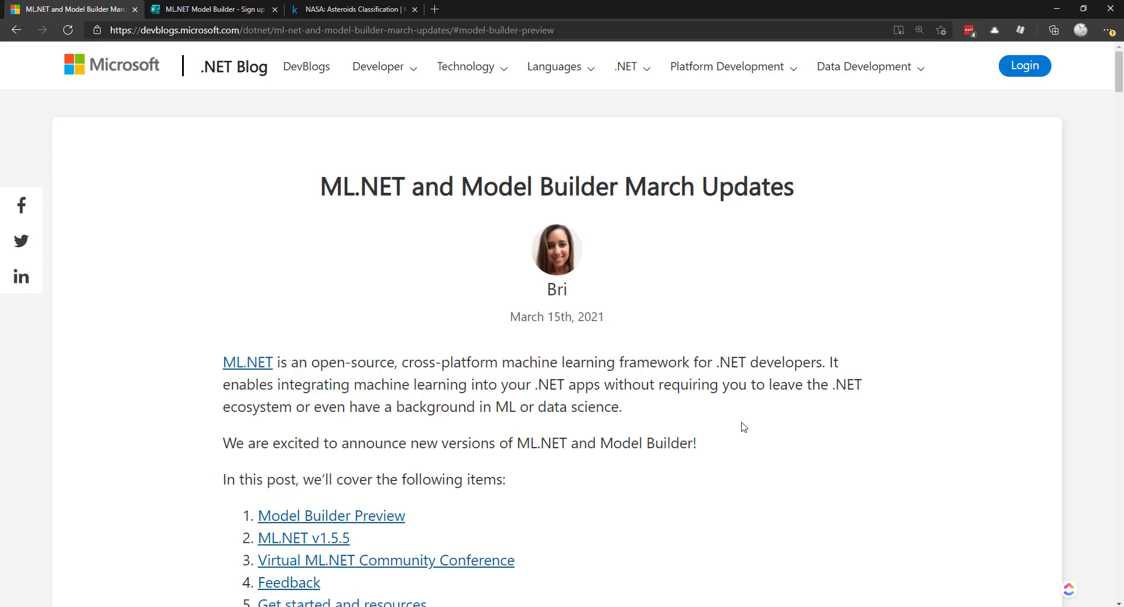
mouse_move(755, 427)
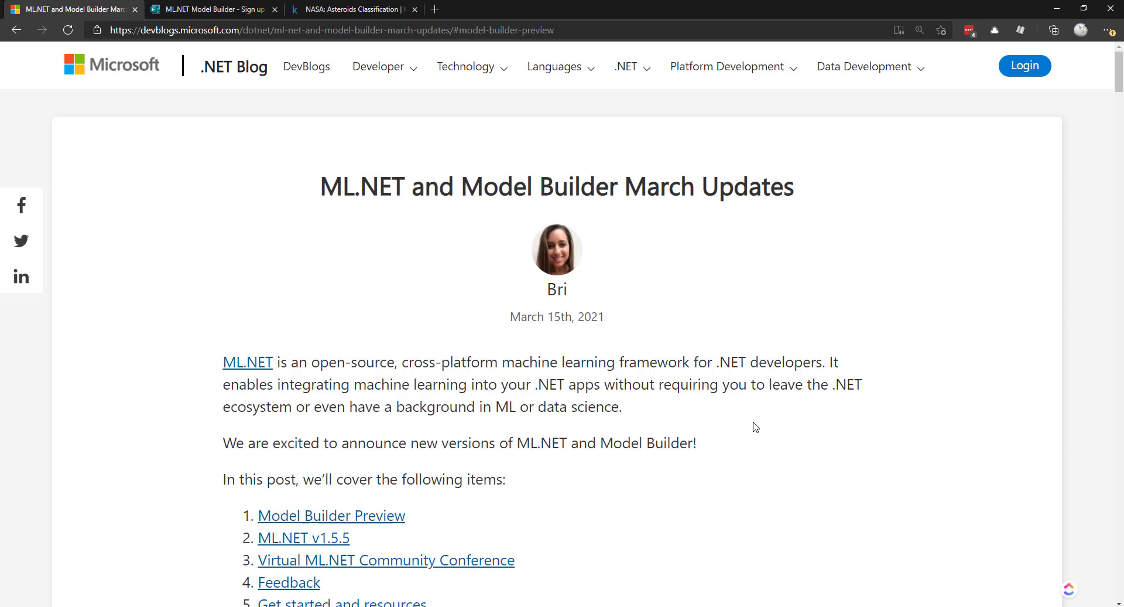
mouse_move(740, 403)
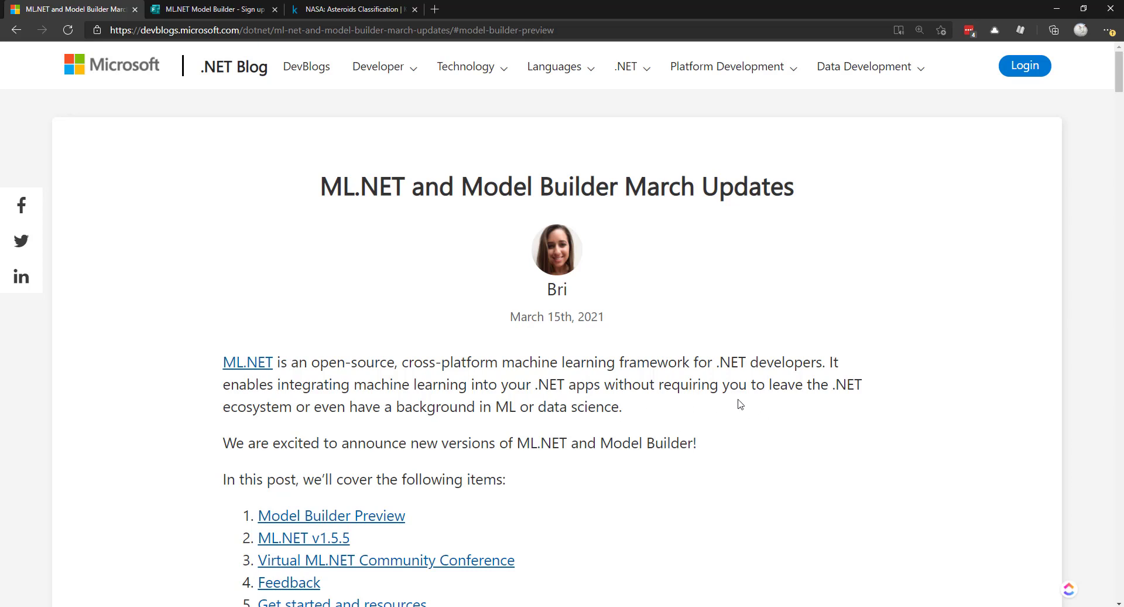
mouse_move(665, 415)
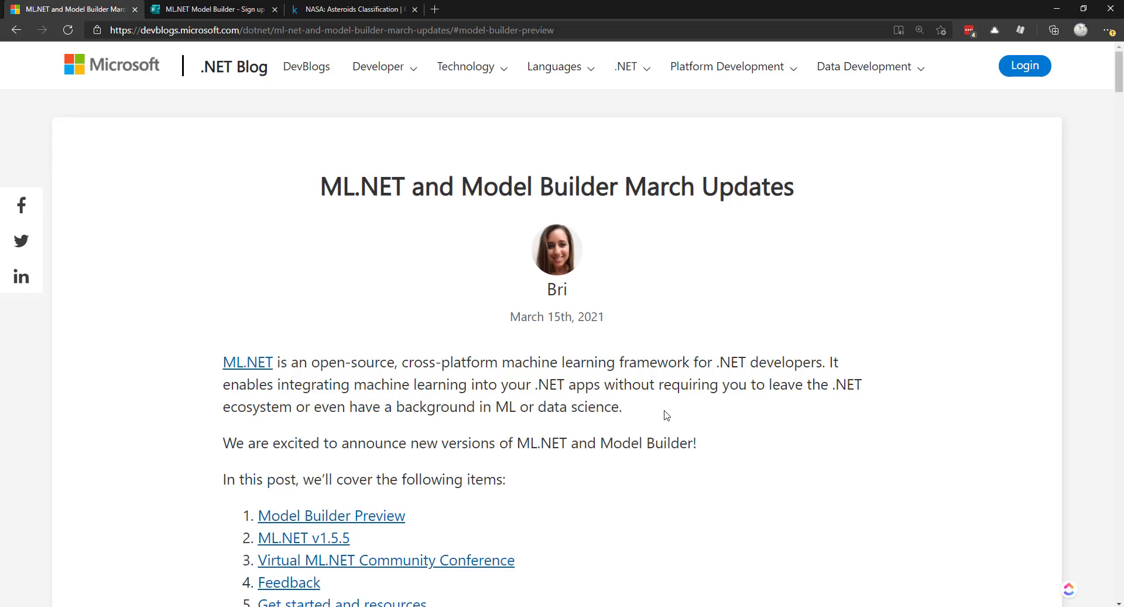
mouse_move(678, 285)
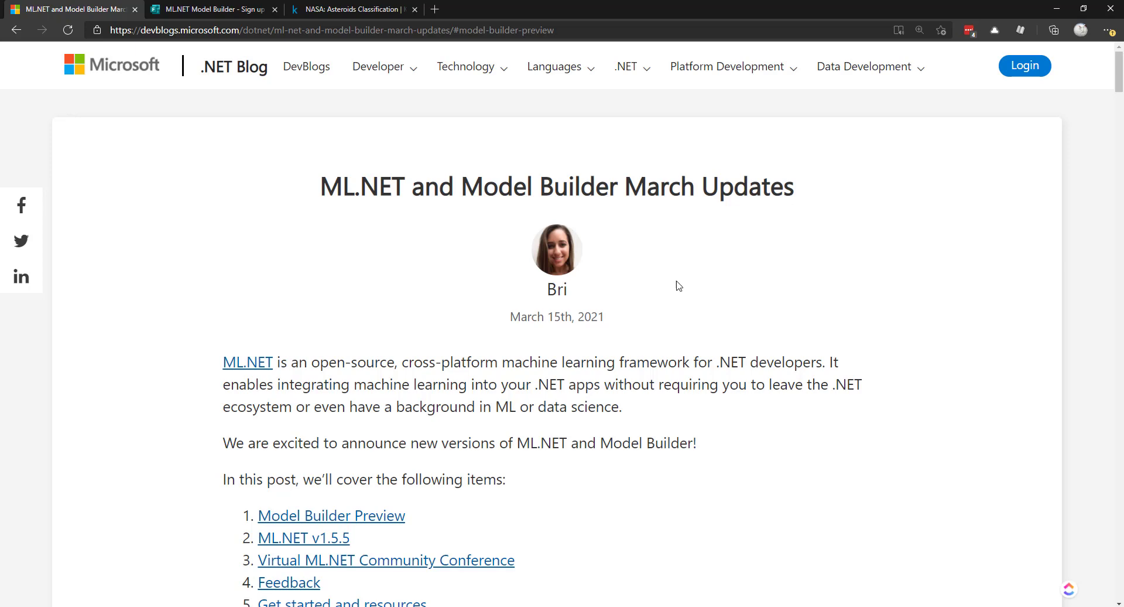
Scroll to the Model Builder Preview section and follow the aka.ms/blog-mb-preview link
scroll(down, 3)
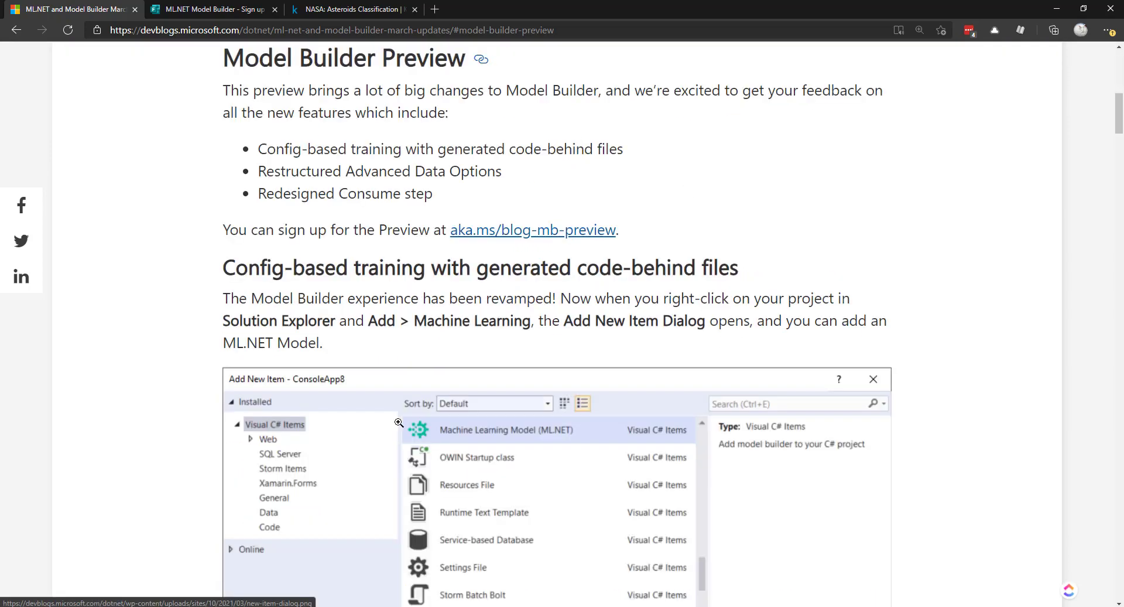
mouse_move(693, 288)
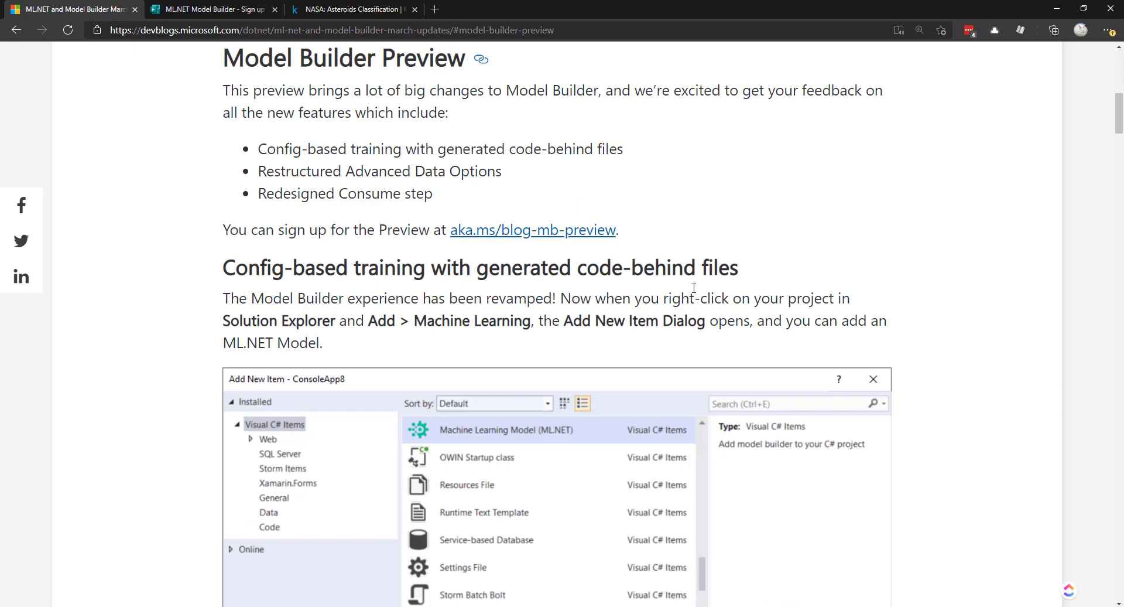
mouse_move(692, 290)
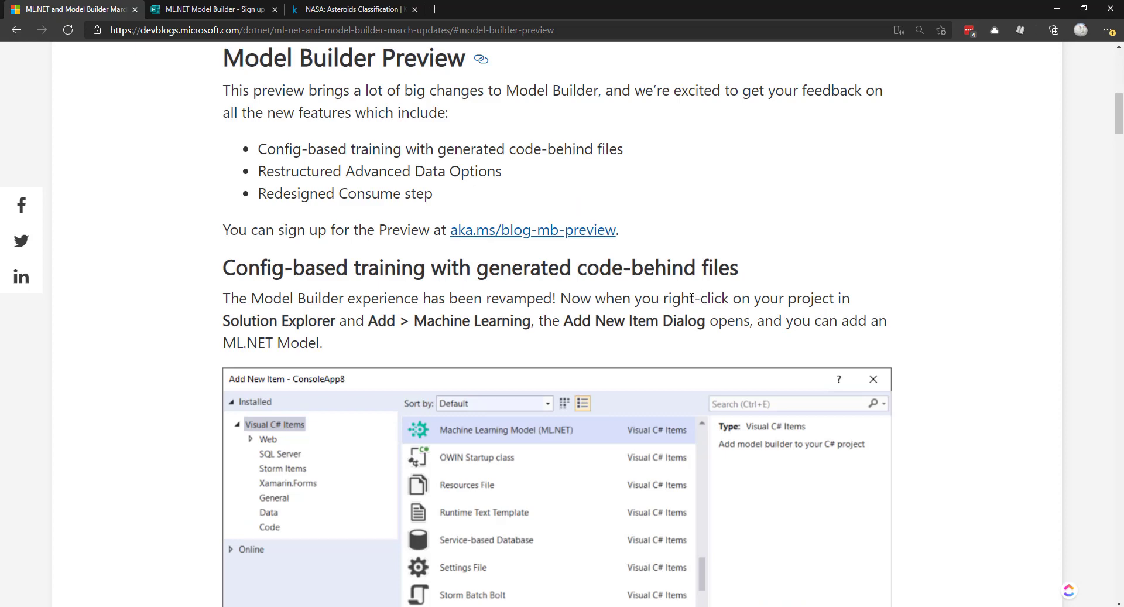
mouse_move(533, 231)
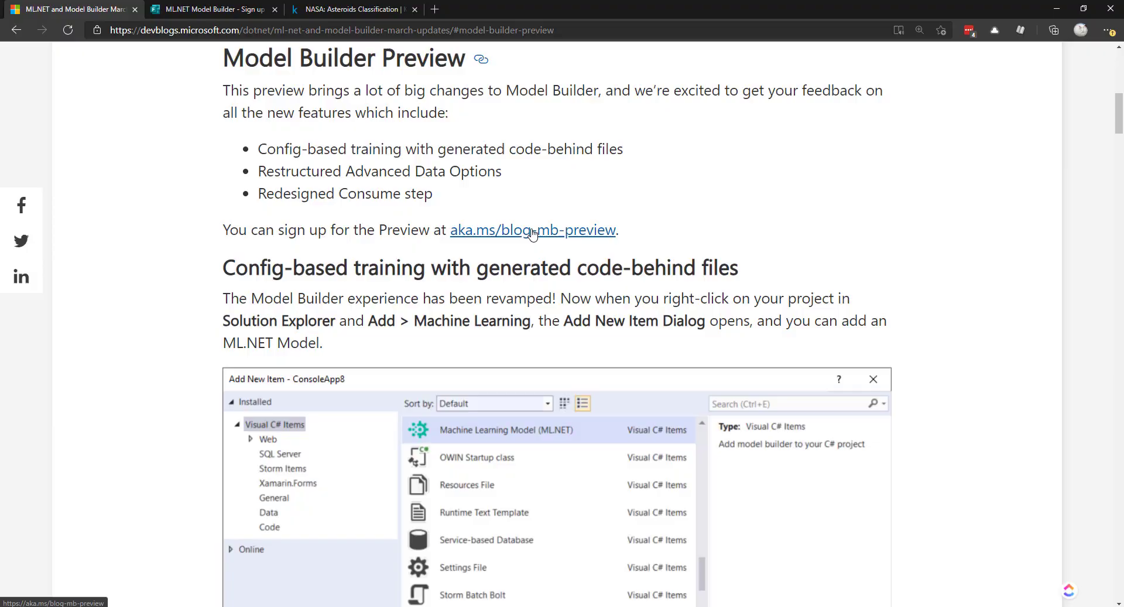
click(533, 230)
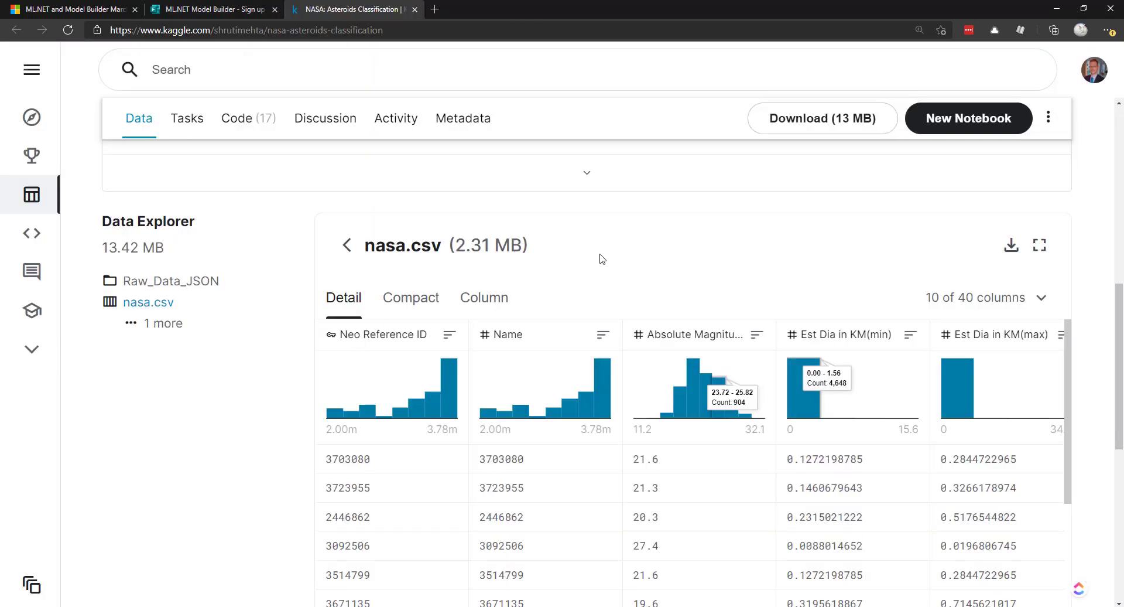
mouse_move(594, 260)
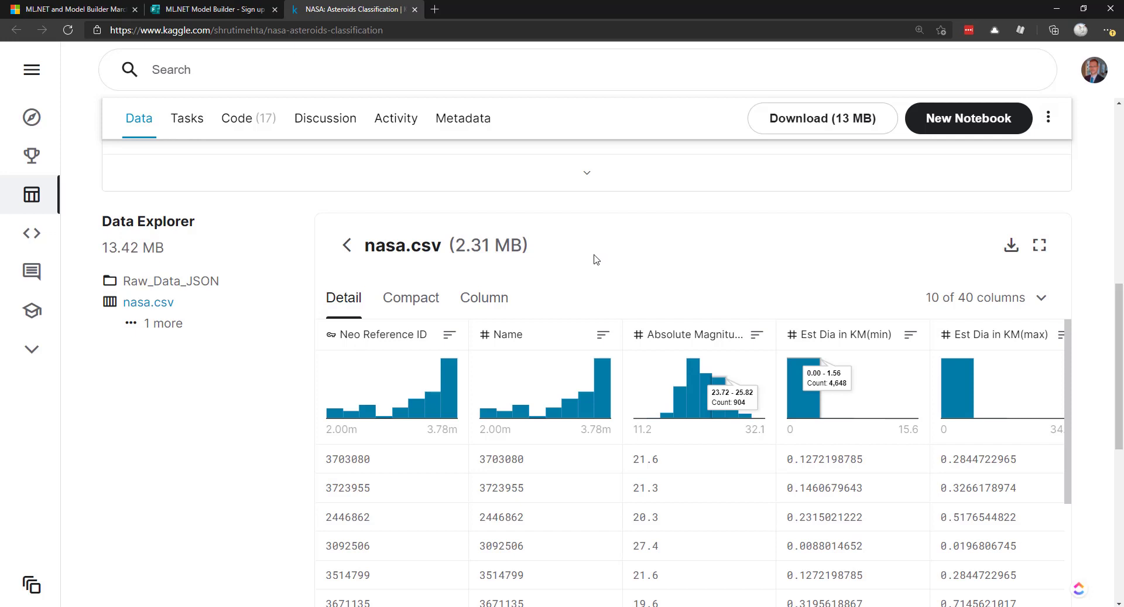
mouse_move(583, 265)
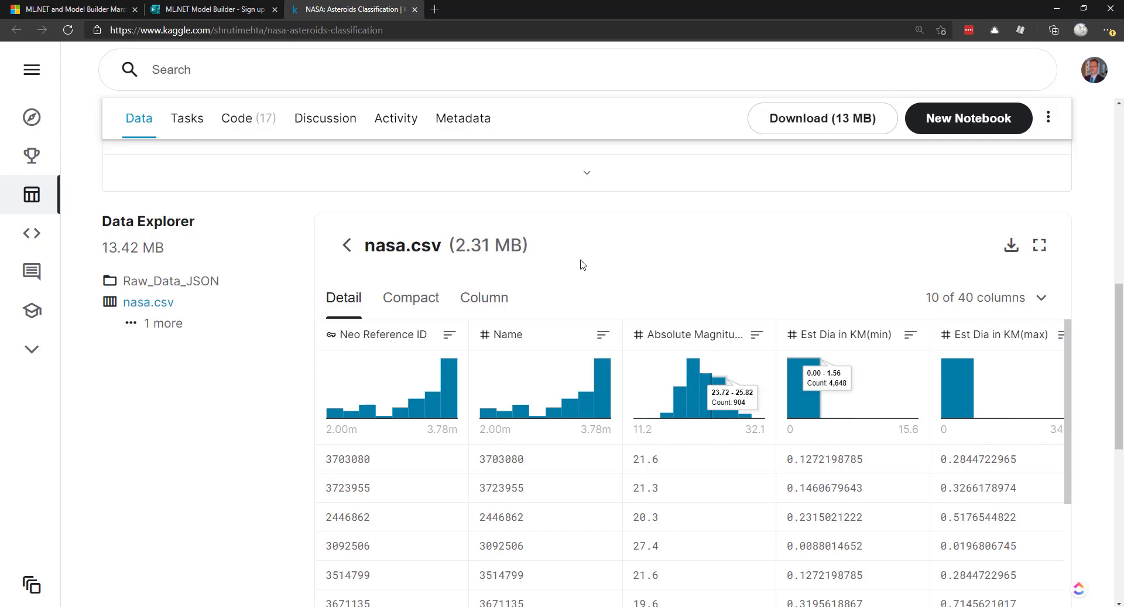
mouse_move(531, 412)
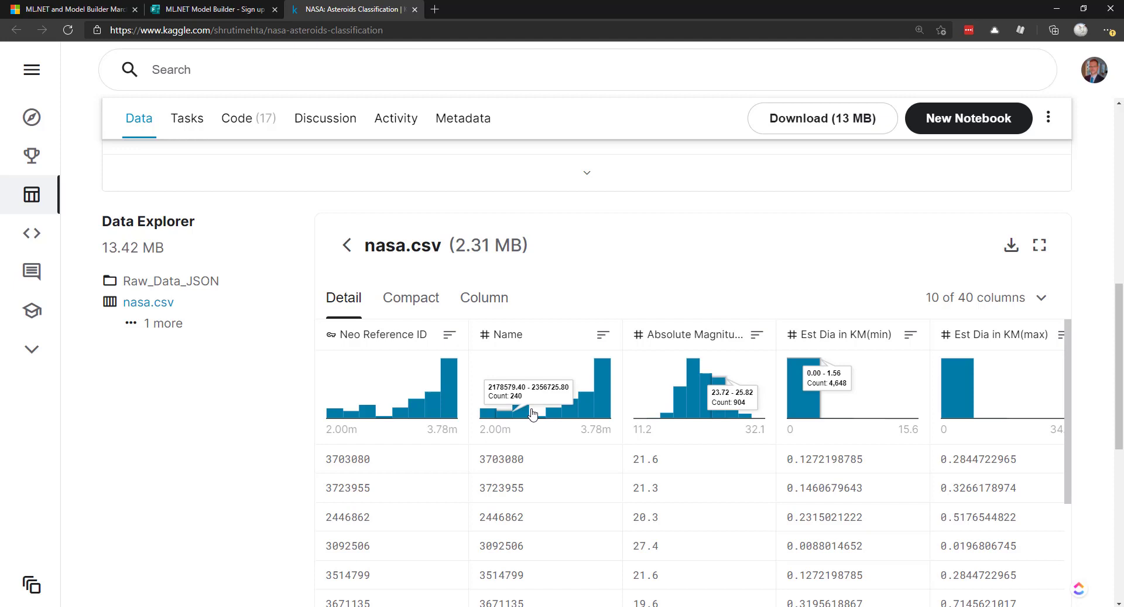
mouse_move(603, 366)
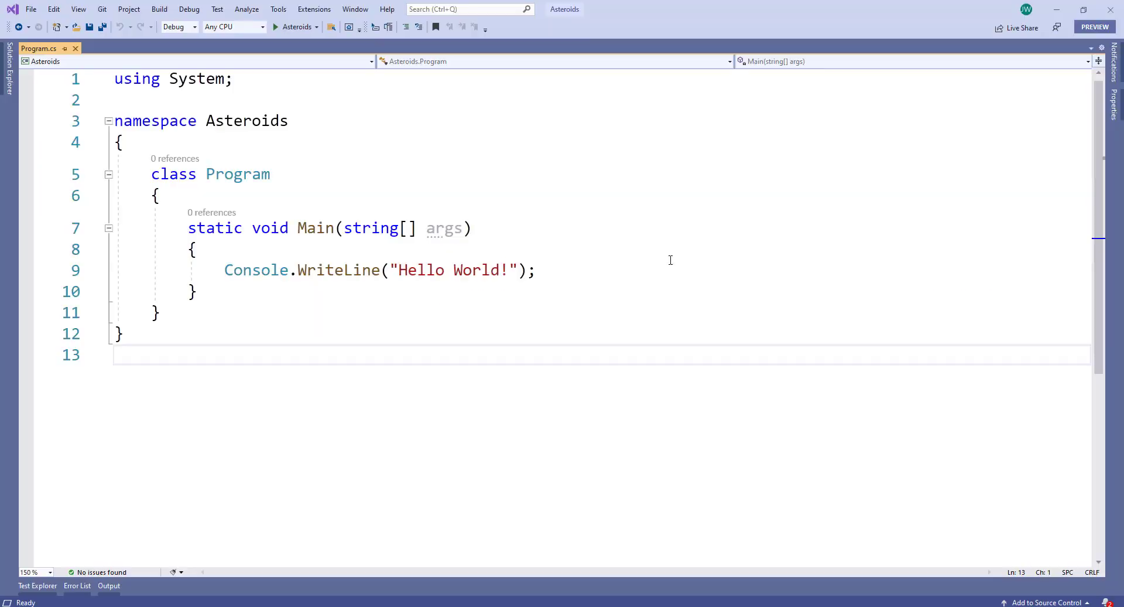
mouse_move(32, 120)
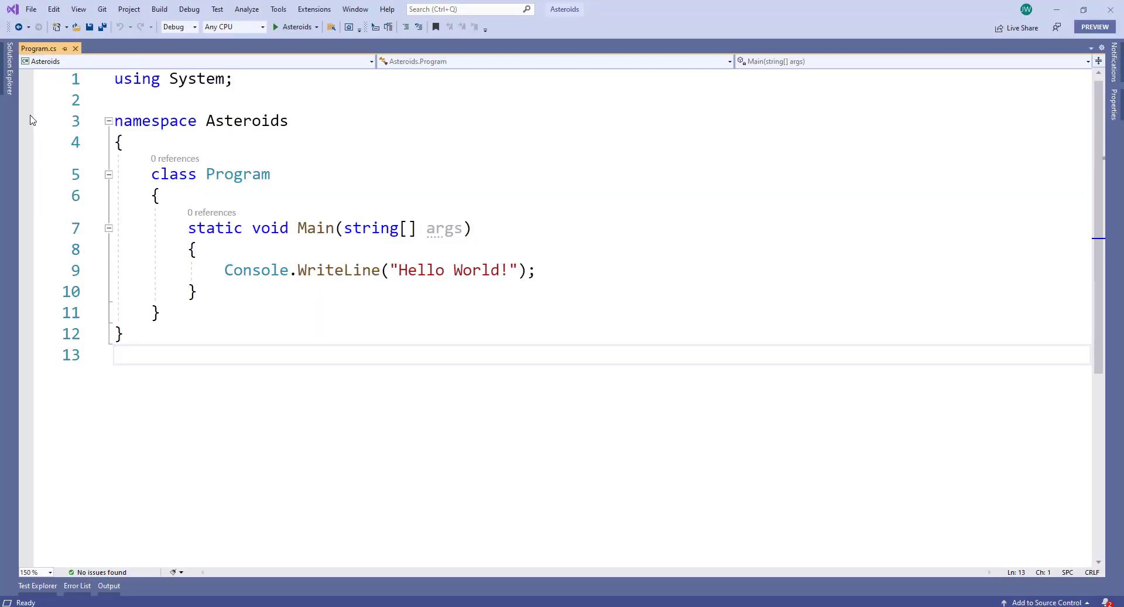
Begin adding a new item to the Asteroids project, then cancel without adding anything
right_click(61, 102)
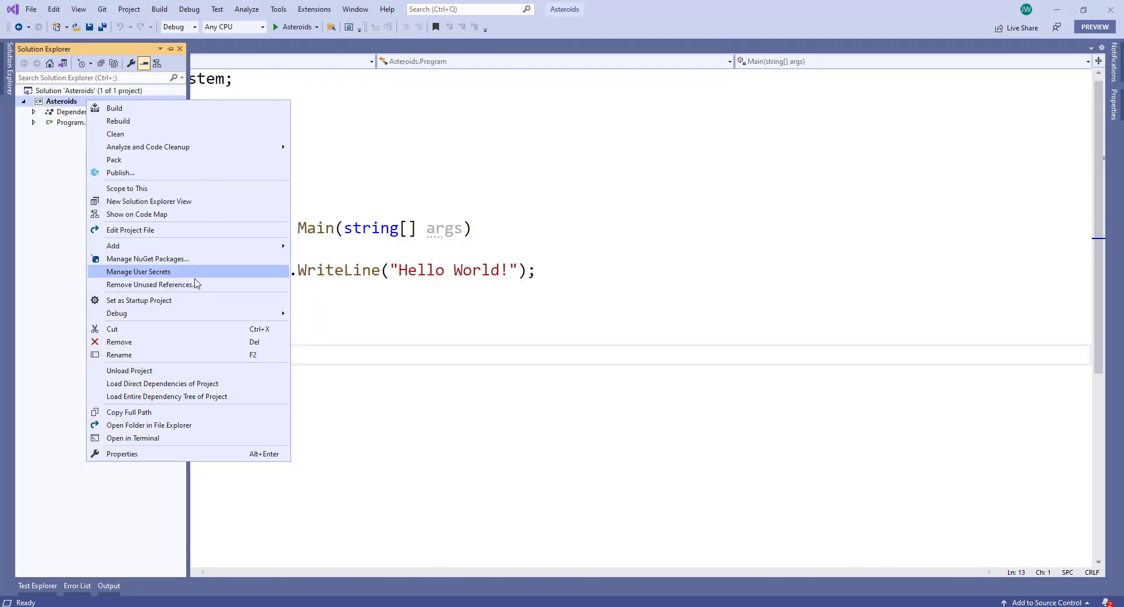
click(113, 245)
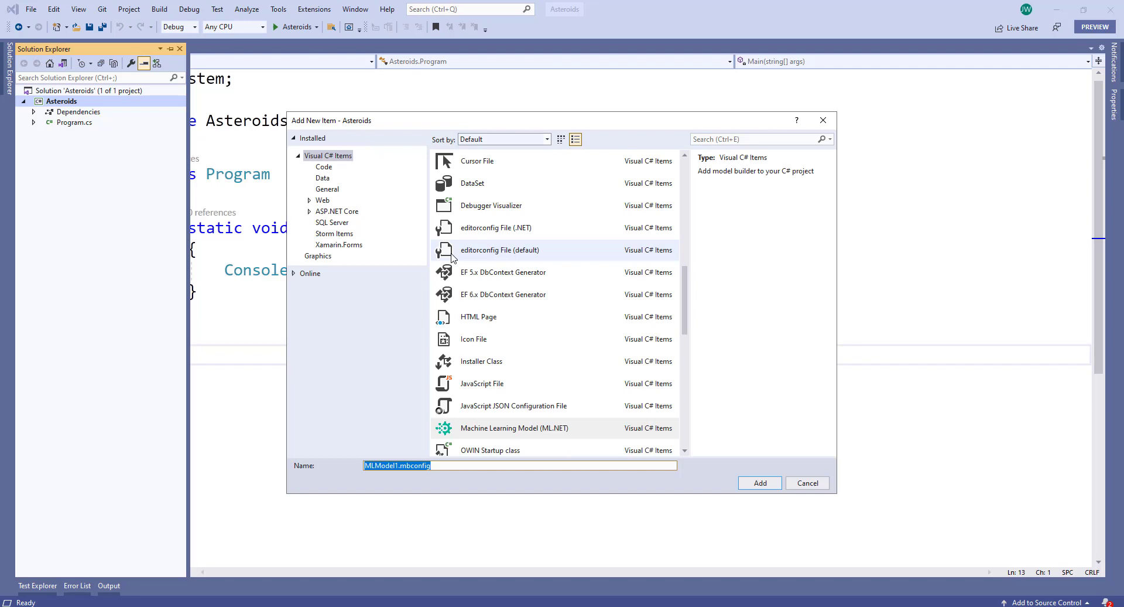
mouse_move(448, 260)
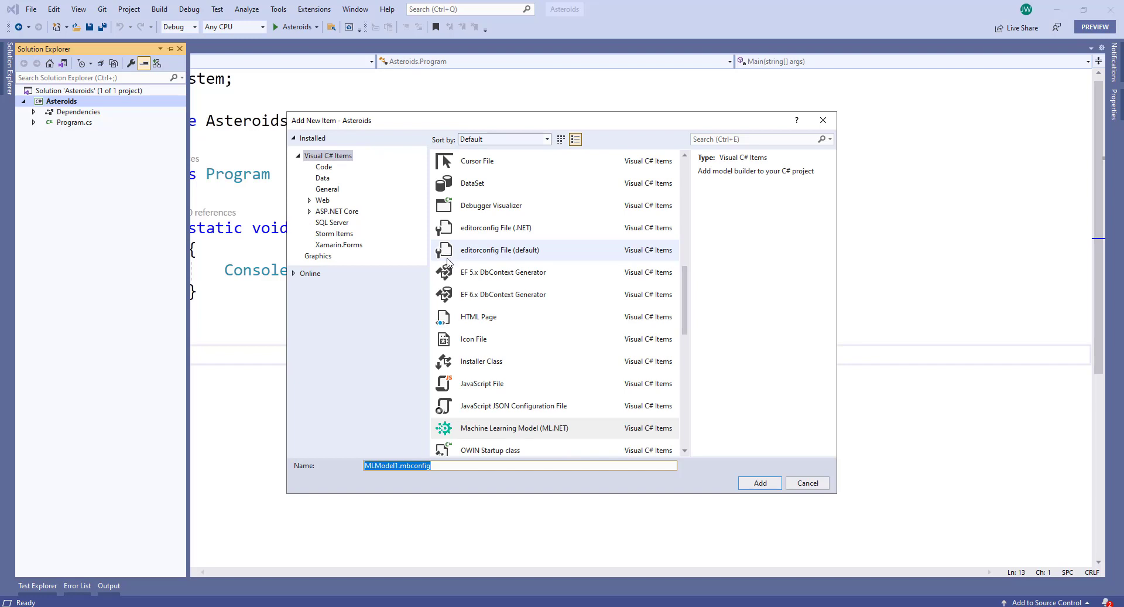
mouse_move(348, 379)
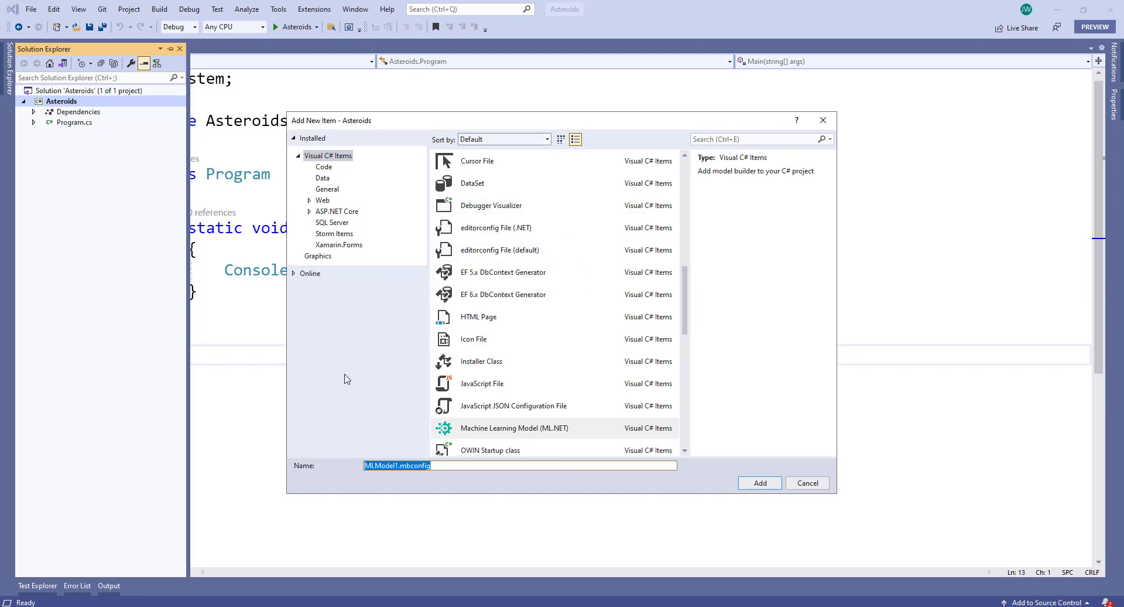
mouse_move(271, 459)
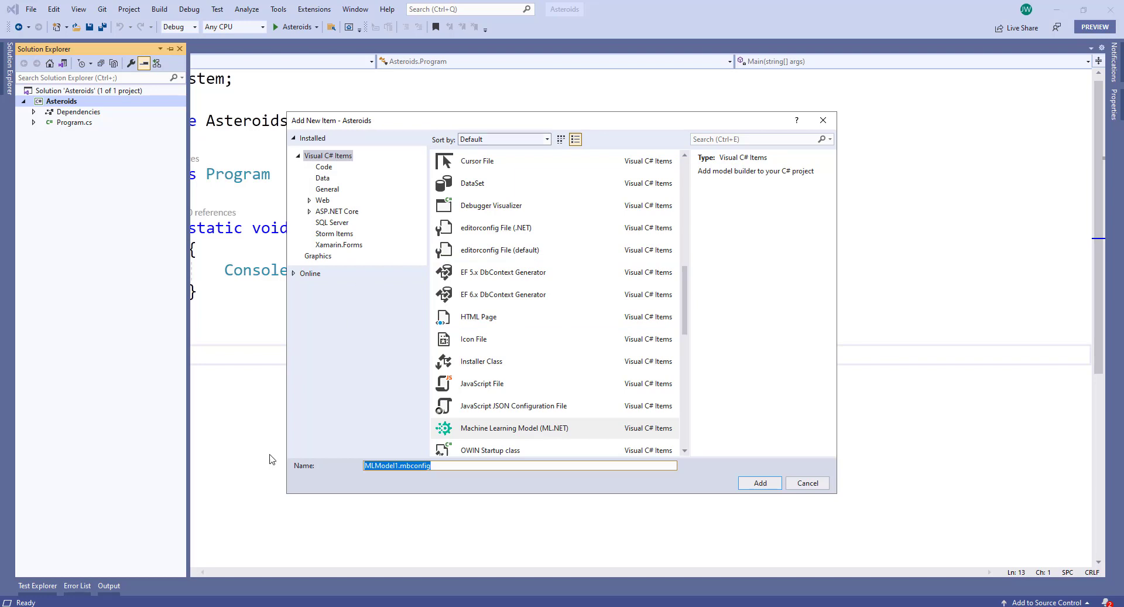
click(807, 483)
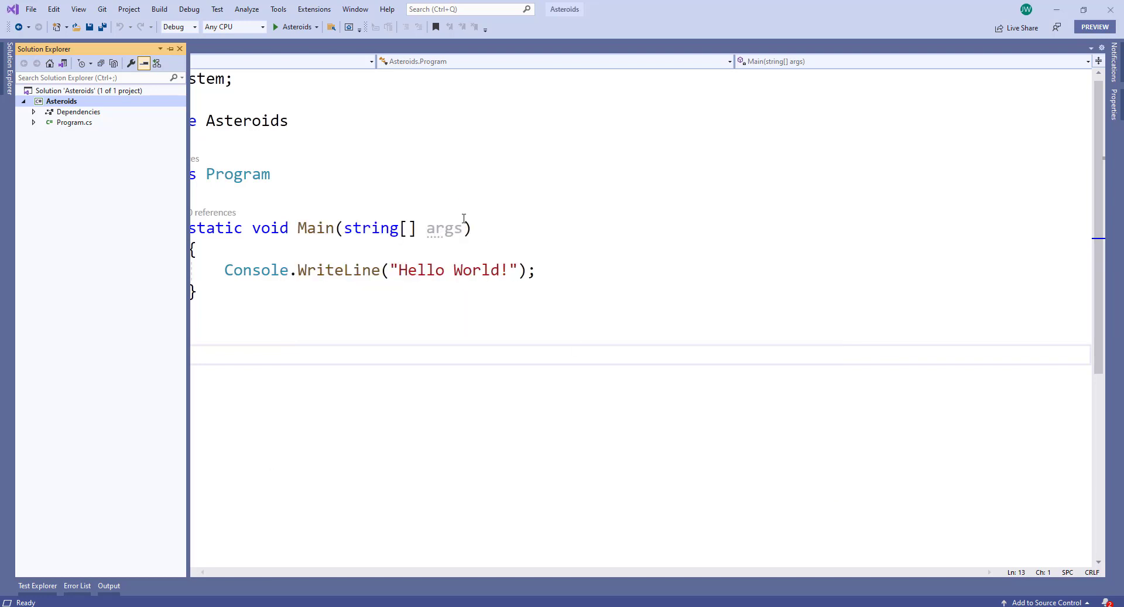
Add a Machine Learning Model (ML.NET) item named Asteroids to the project
right_click(61, 101)
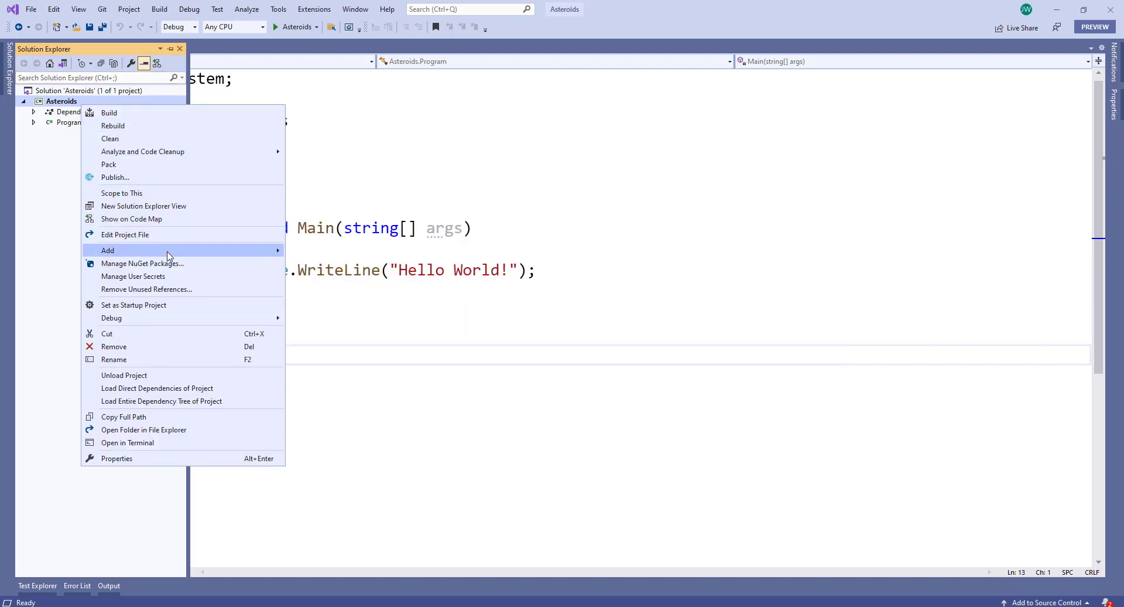
click(107, 250)
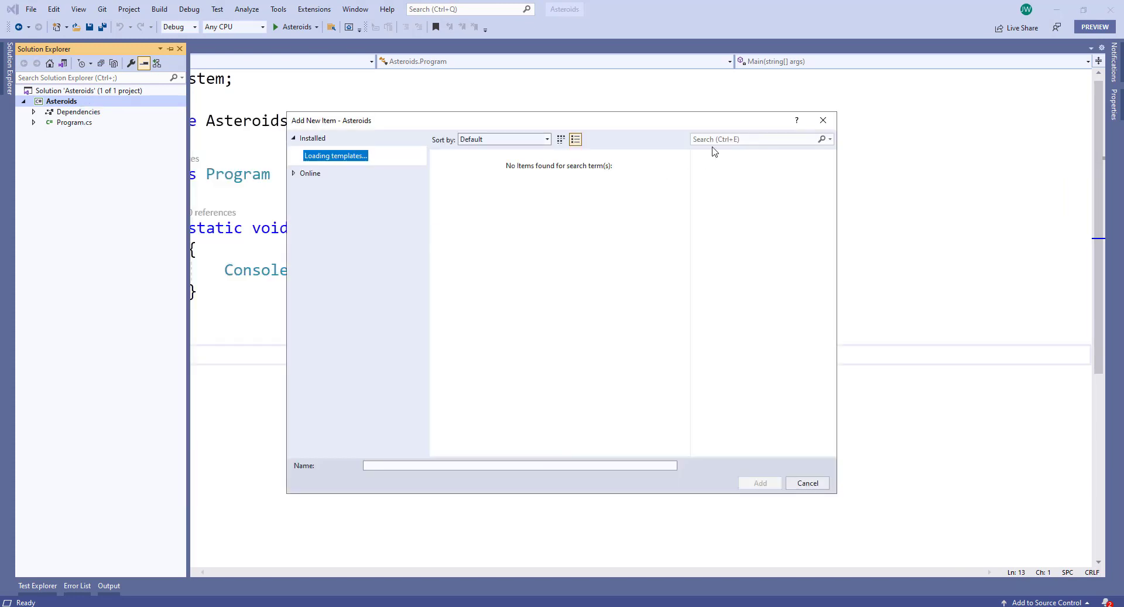
text(model)
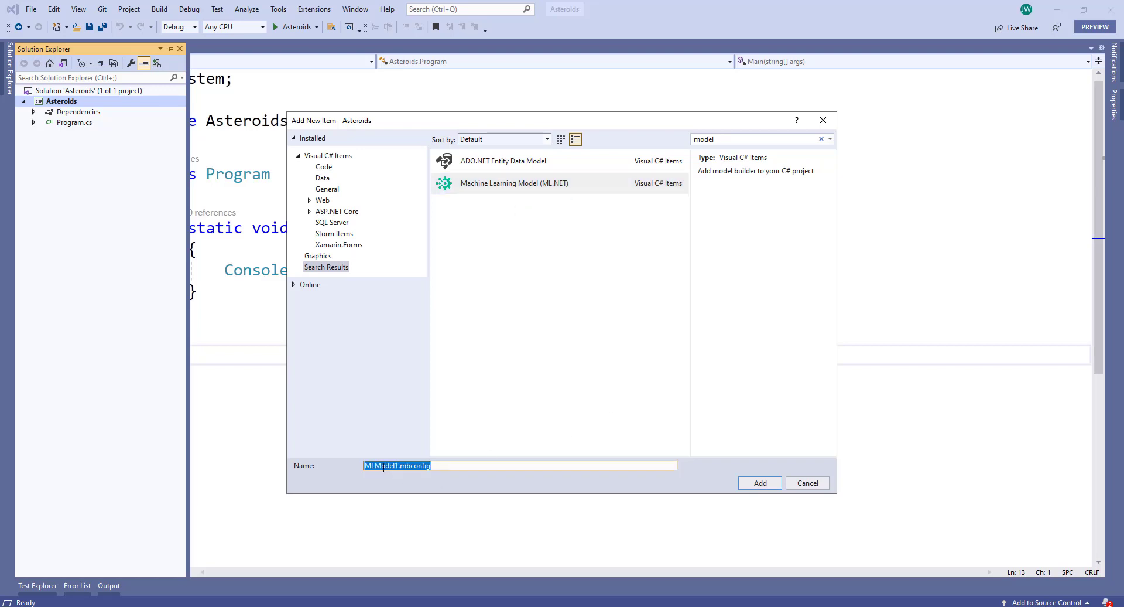
text(Asteroid)
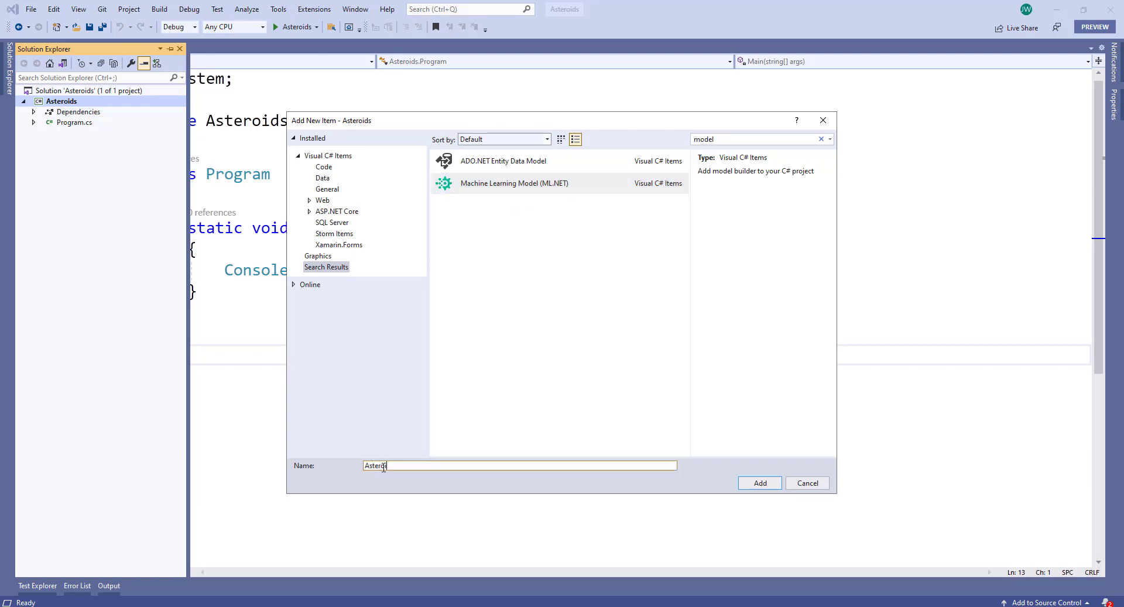
click(760, 482)
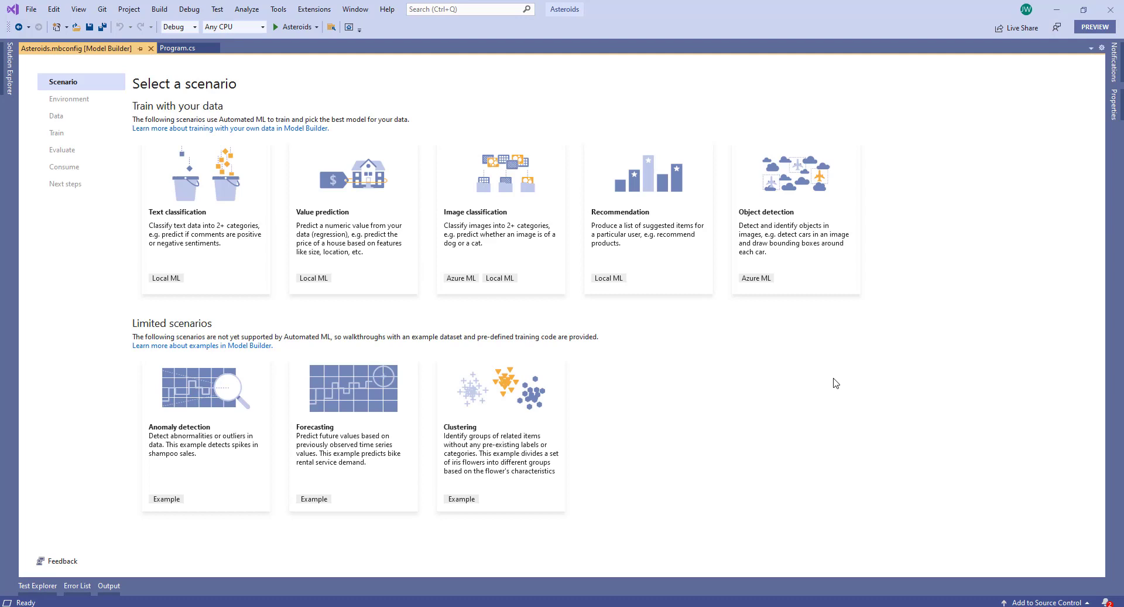
mouse_move(821, 386)
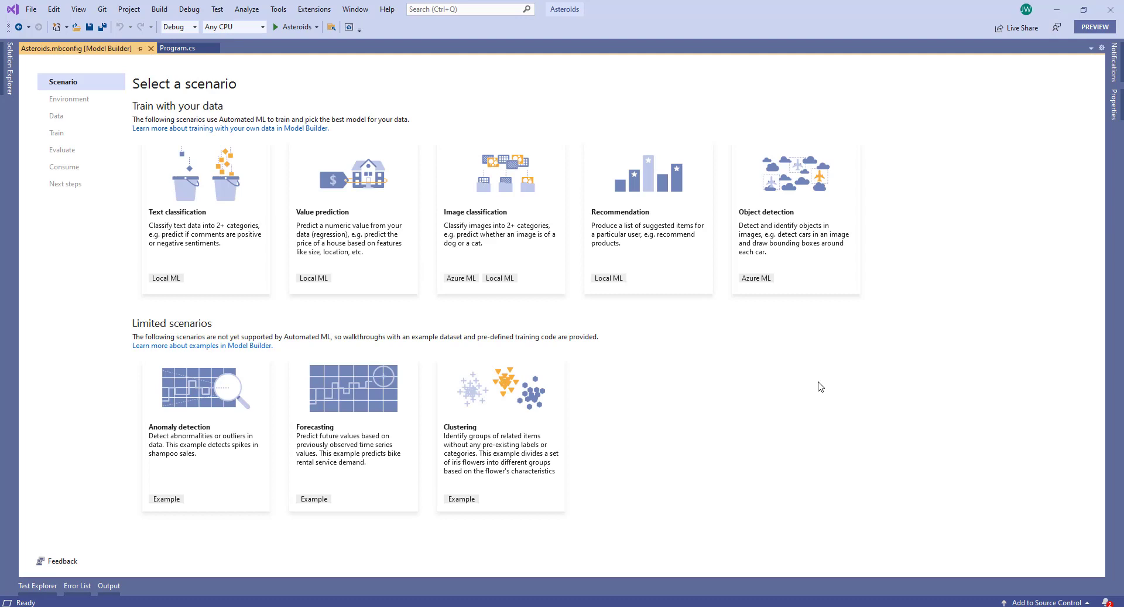
Expand the project tree to reveal Asteroids.mbconfig beside Dependencies and Program.cs
click(7, 79)
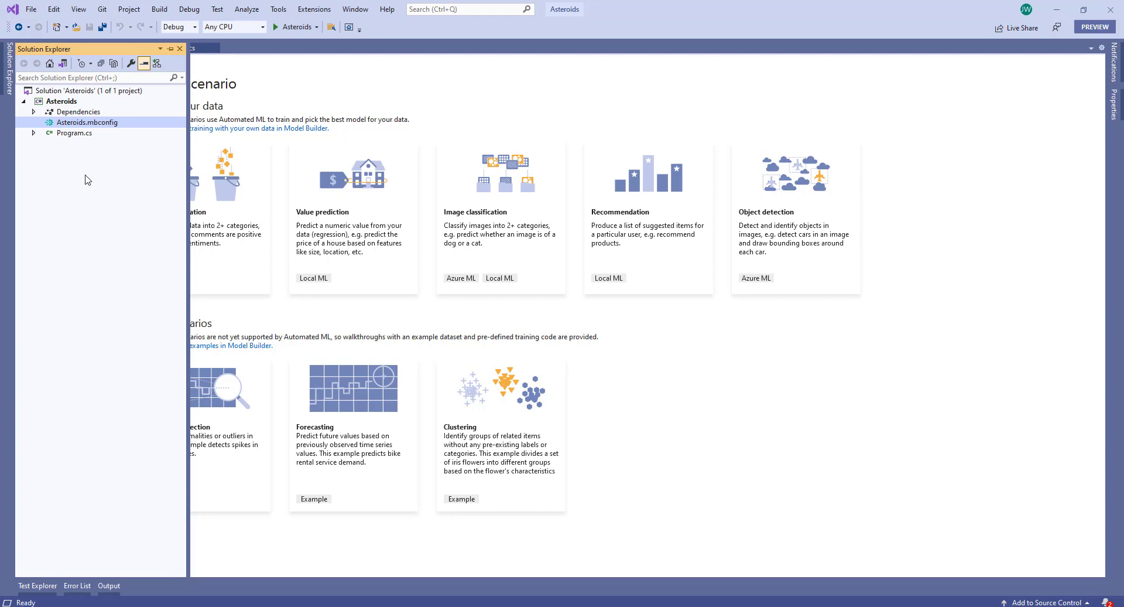
mouse_move(151, 124)
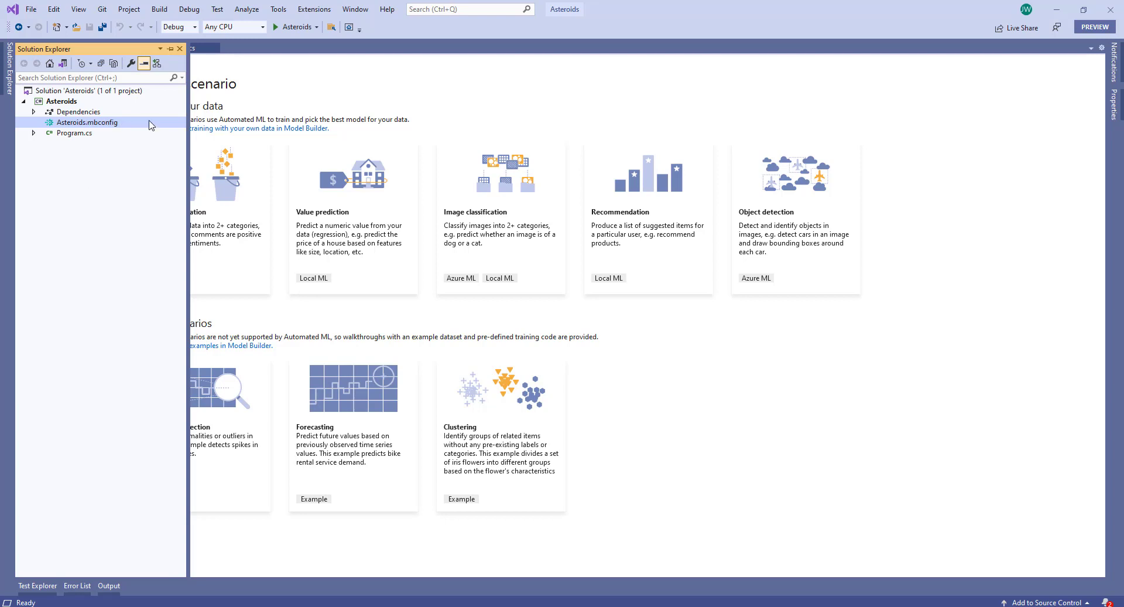
mouse_move(140, 124)
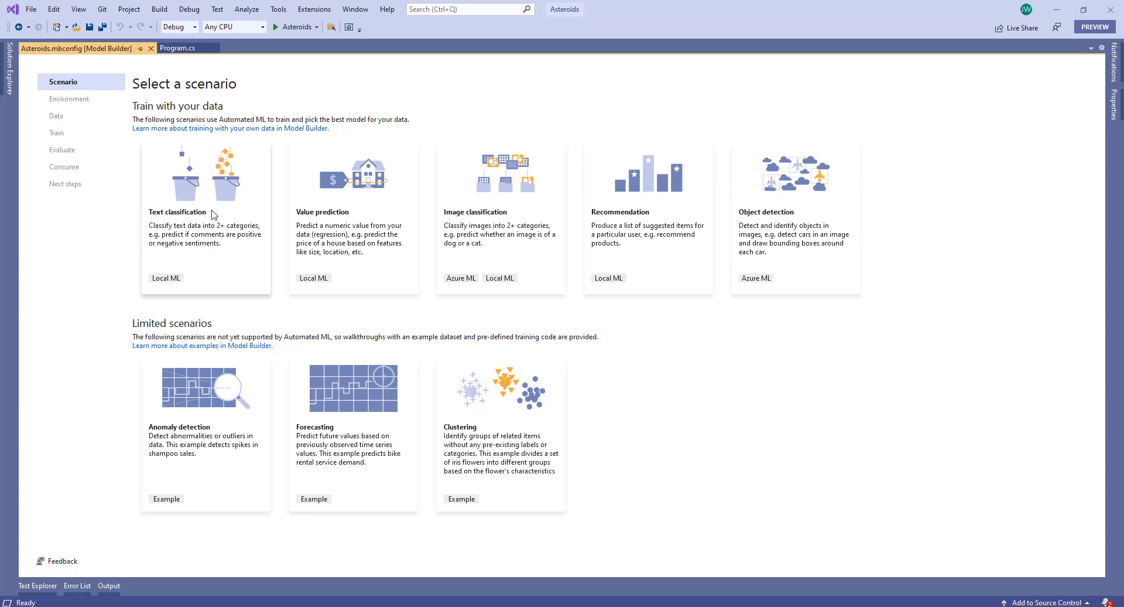
Choose the Text classification scenario with Local (CPU) training and advance to data
click(206, 218)
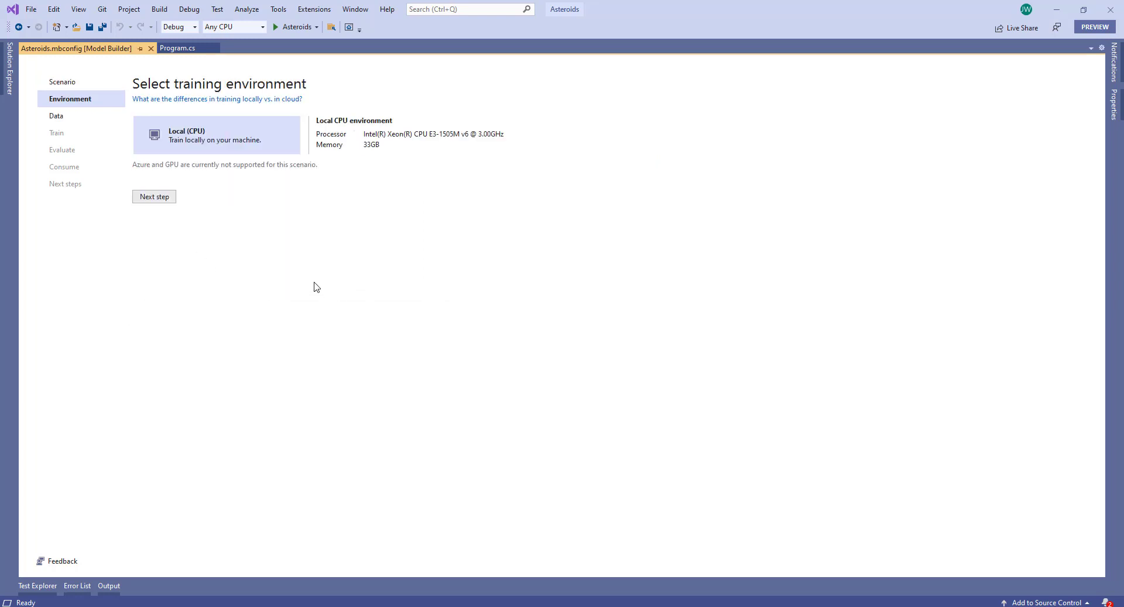
click(154, 197)
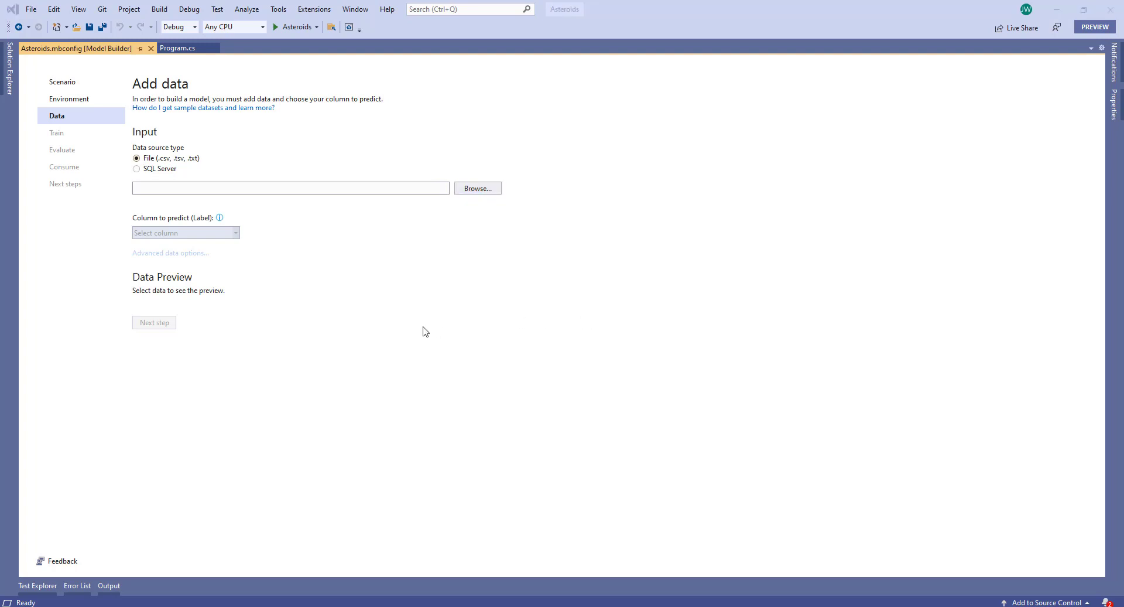
mouse_move(464, 378)
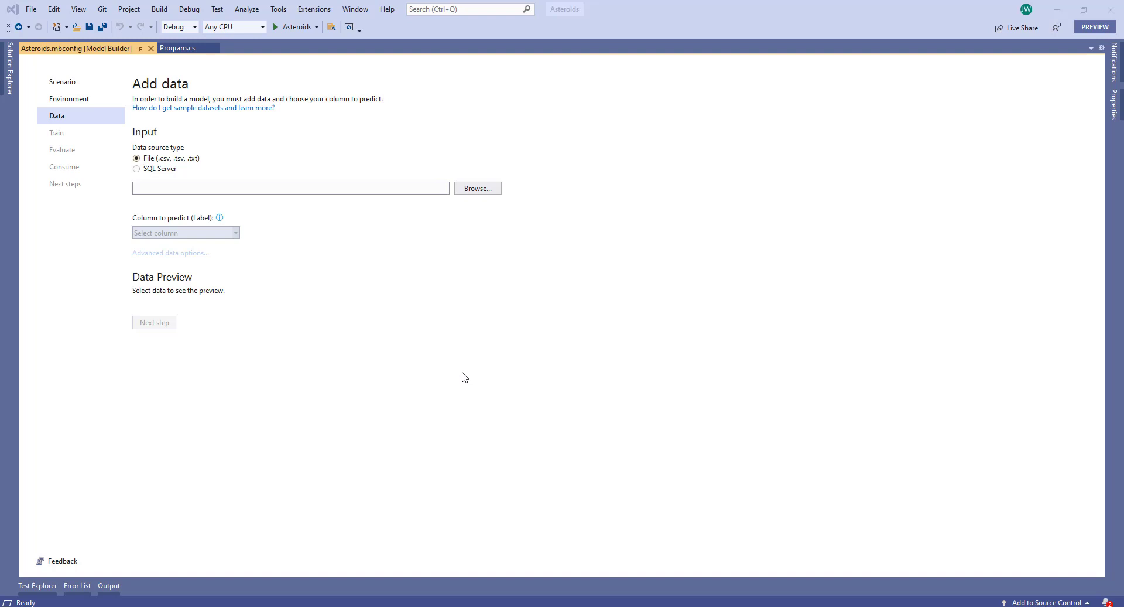
Load nasa.csv as training data and pick Hazardous as the column to predict
click(476, 188)
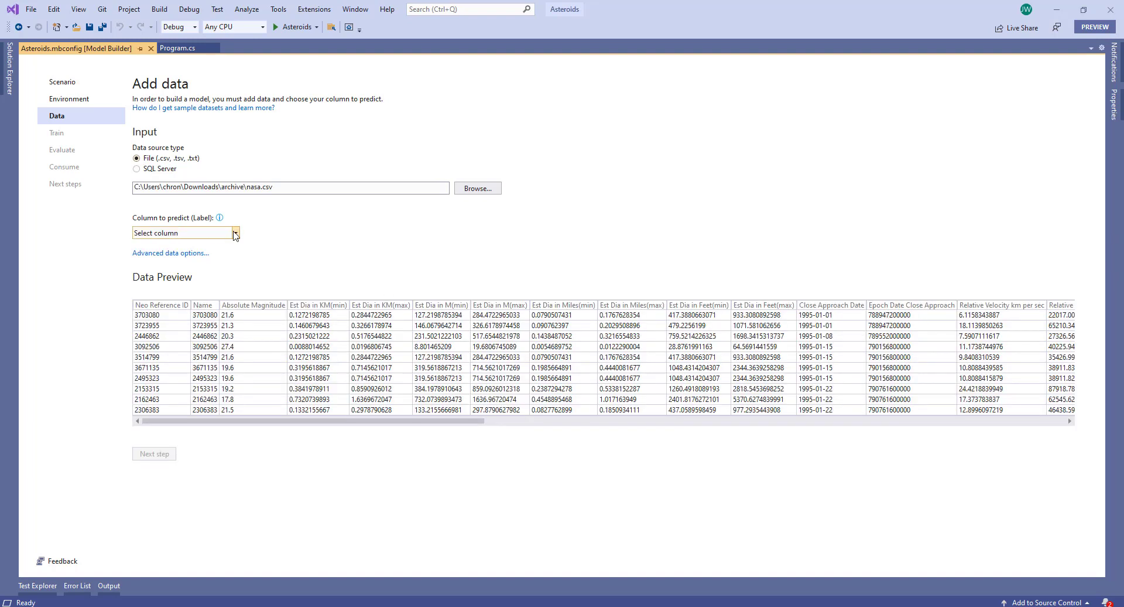
click(235, 232)
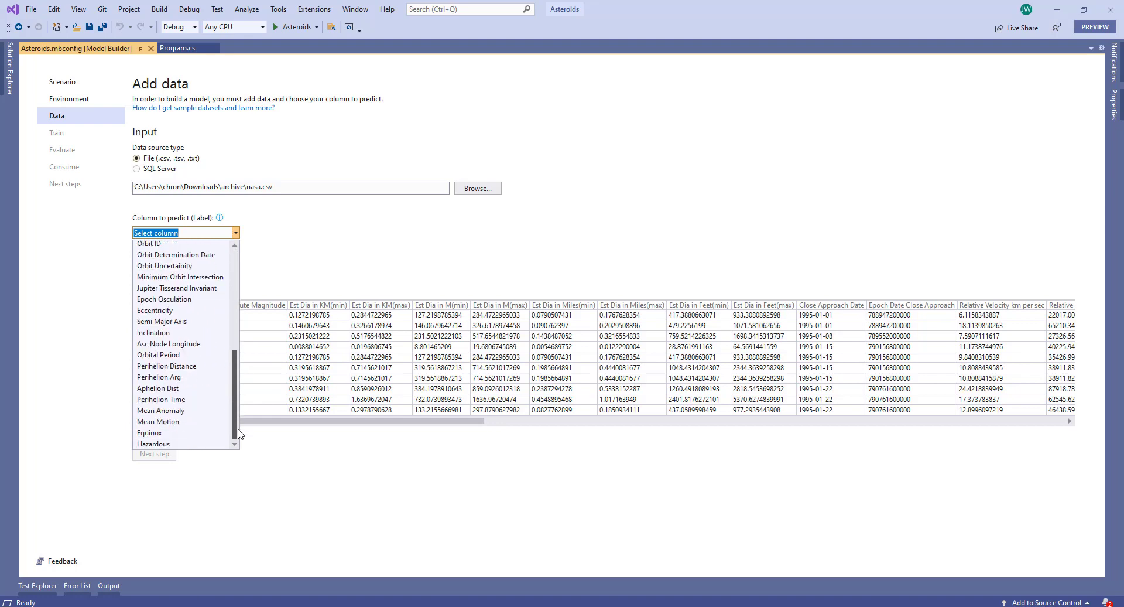
click(153, 443)
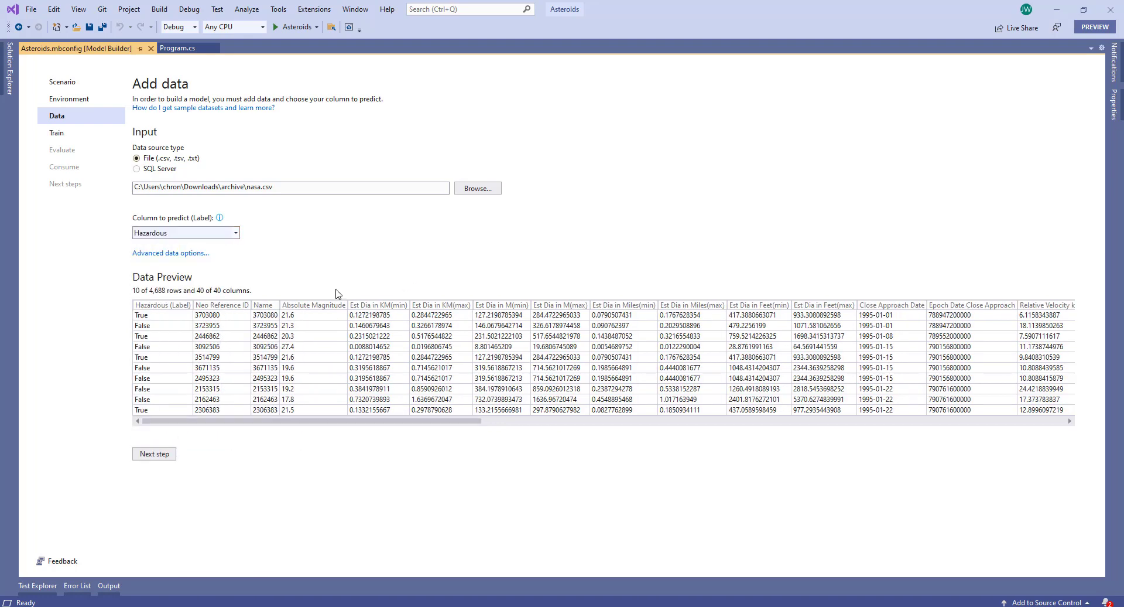
mouse_move(297, 267)
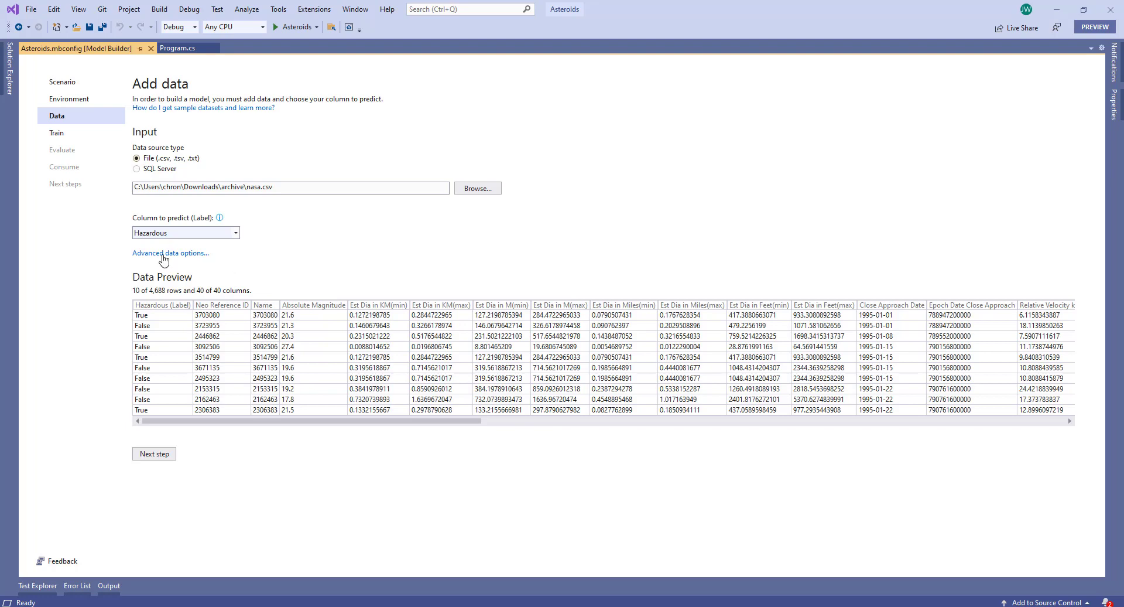
Open Advanced data options and review each column's purpose, data type and categorical setting
click(170, 253)
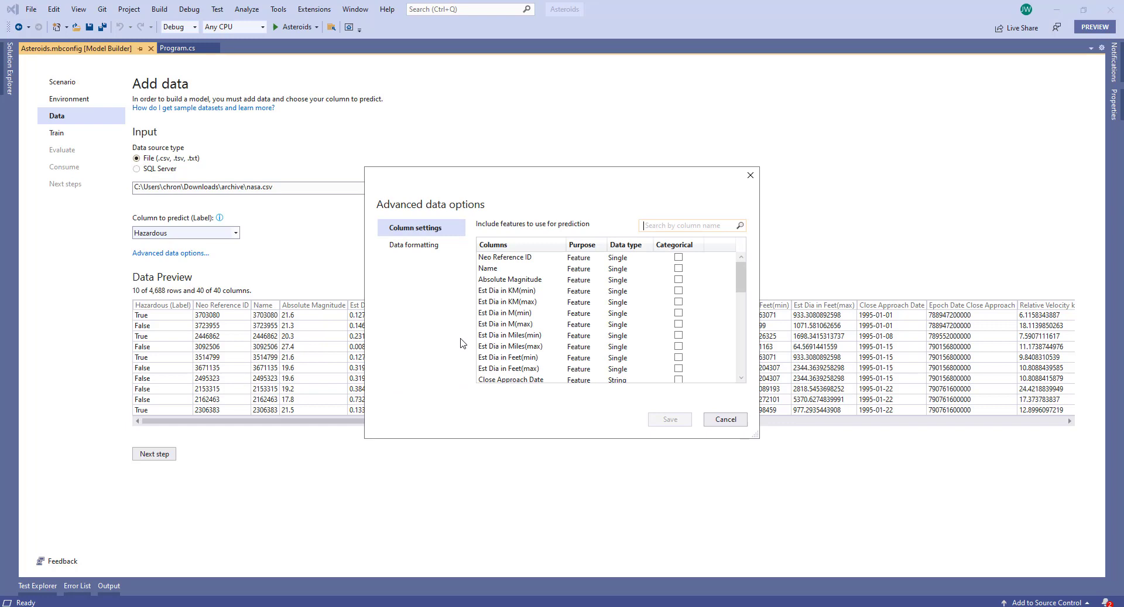
mouse_move(457, 348)
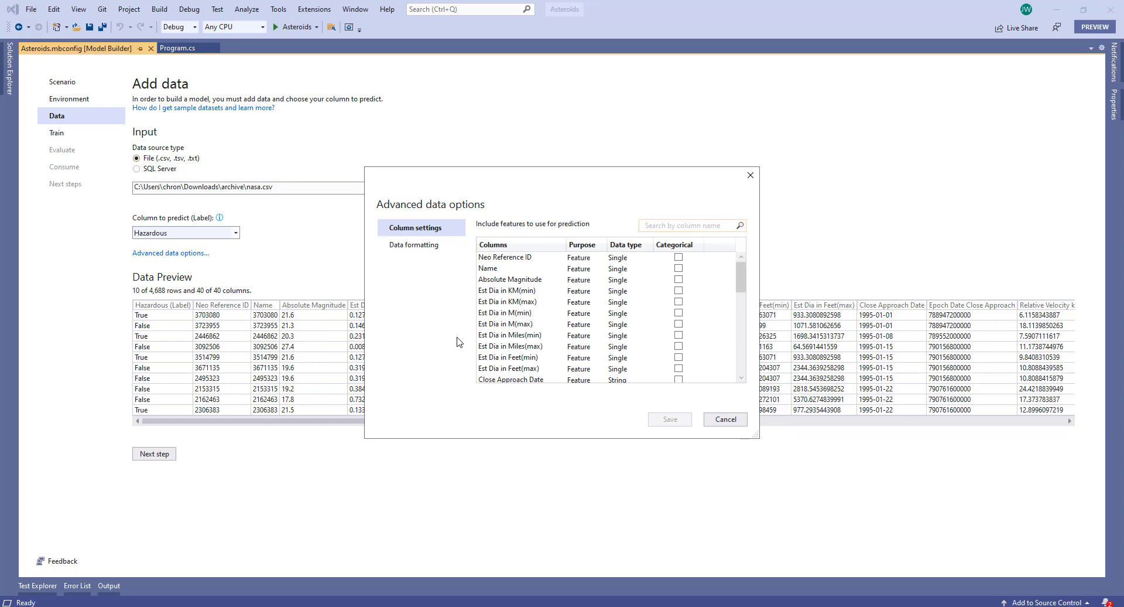
mouse_move(478, 349)
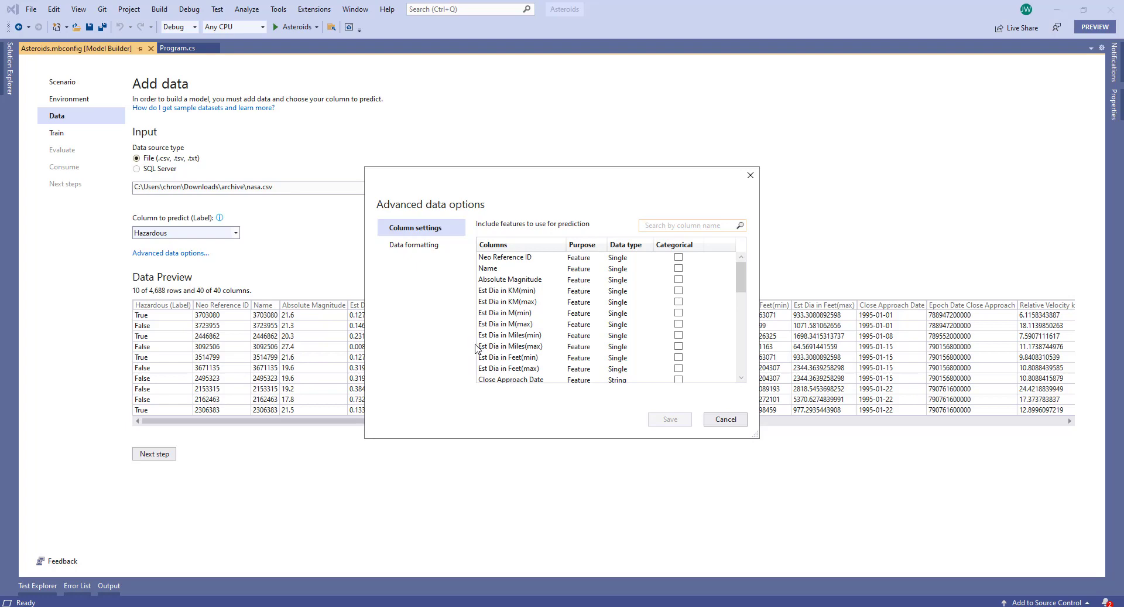
mouse_move(513, 352)
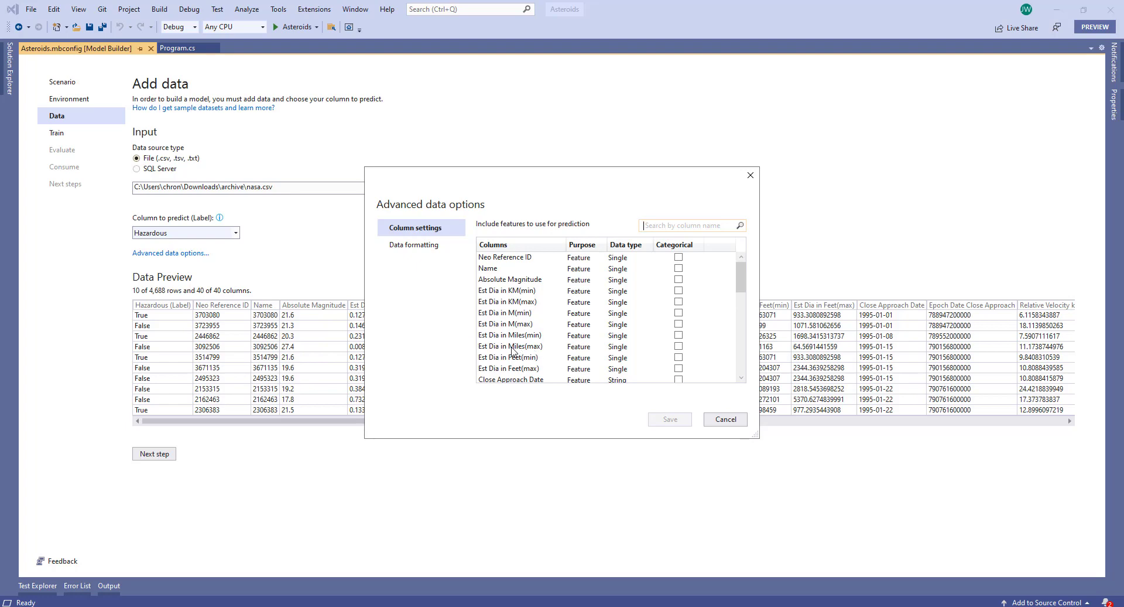
mouse_move(587, 245)
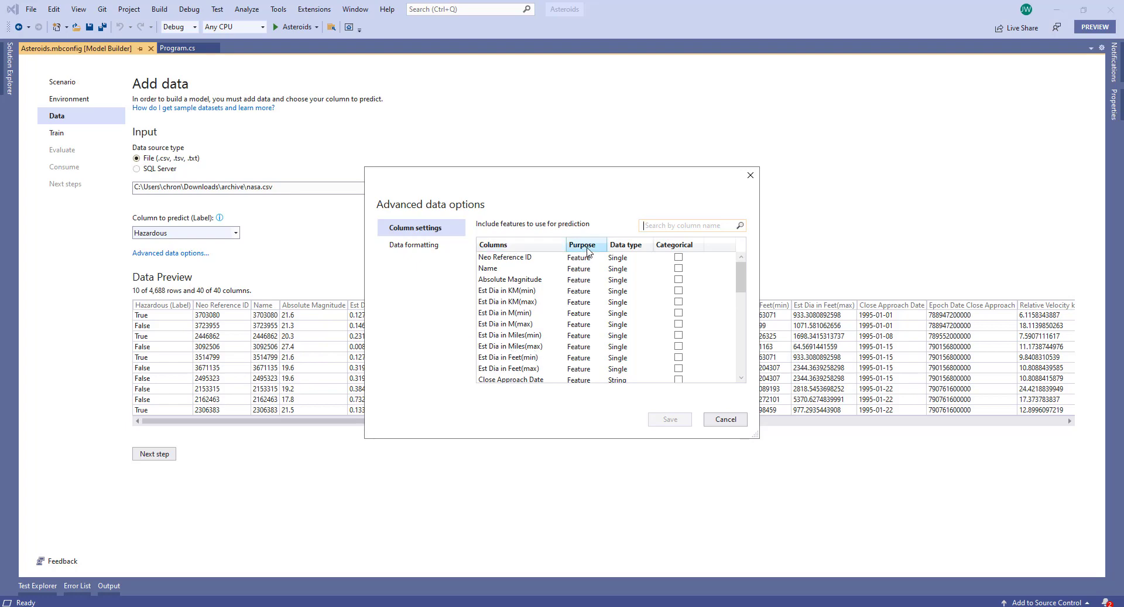
mouse_move(581, 294)
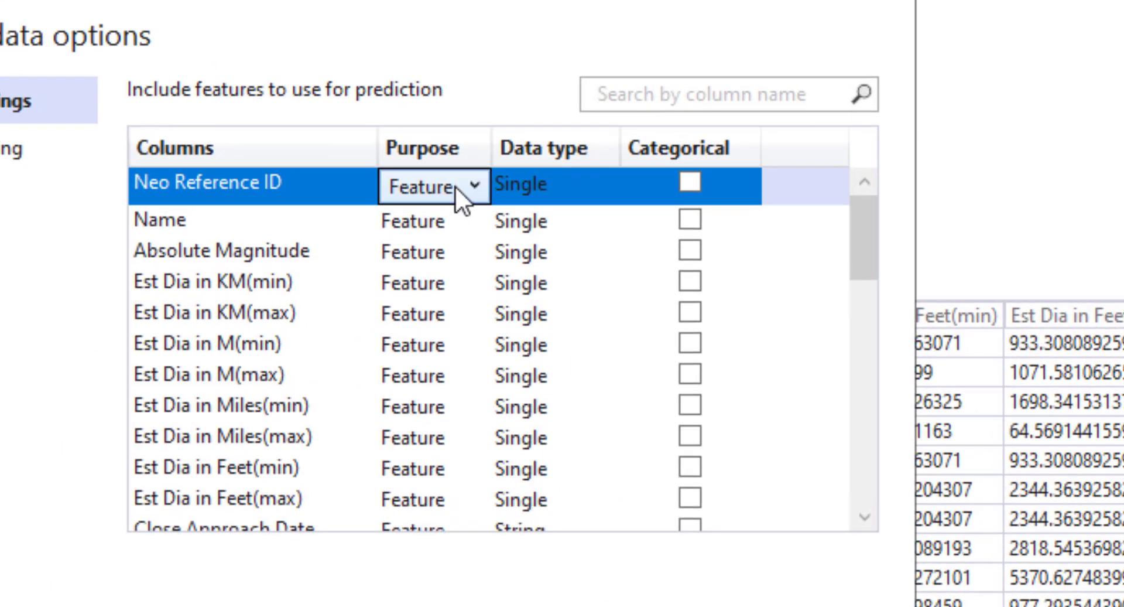
click(444, 186)
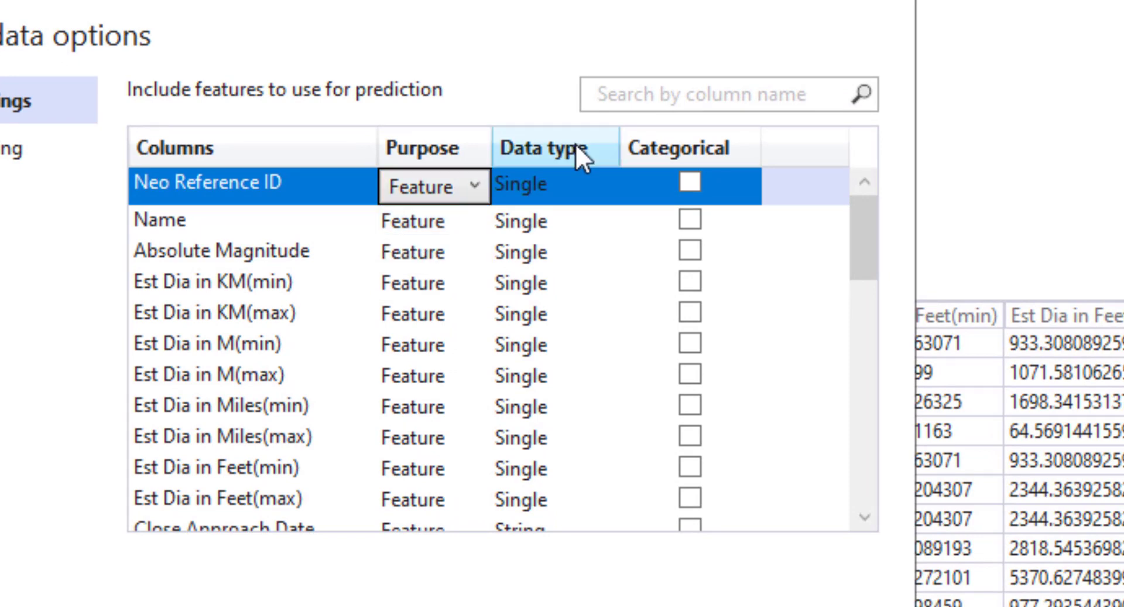
mouse_move(587, 221)
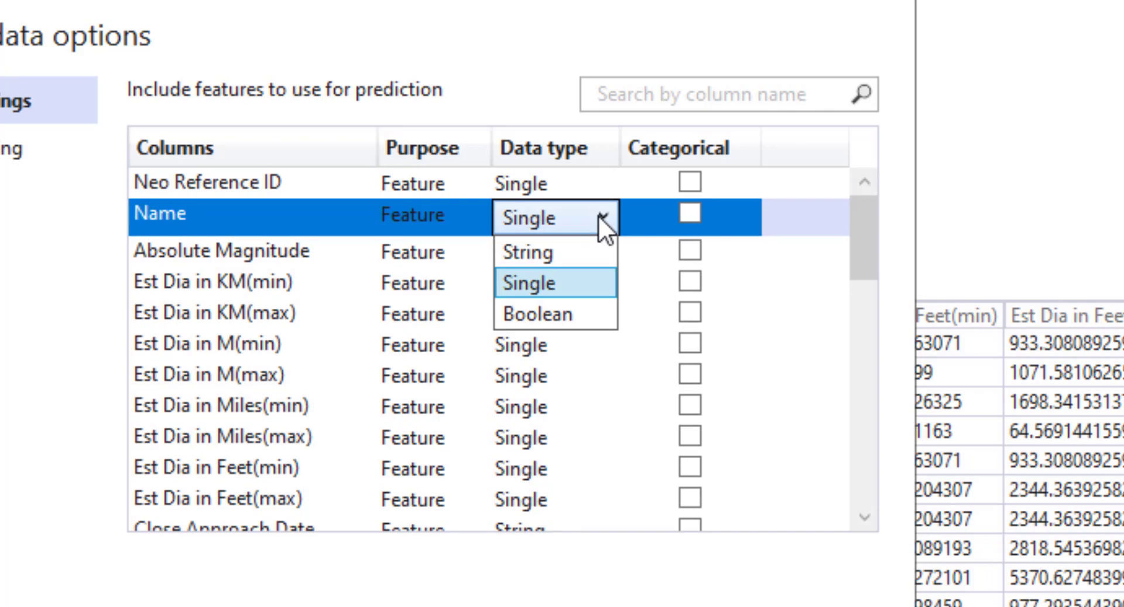
mouse_move(563, 283)
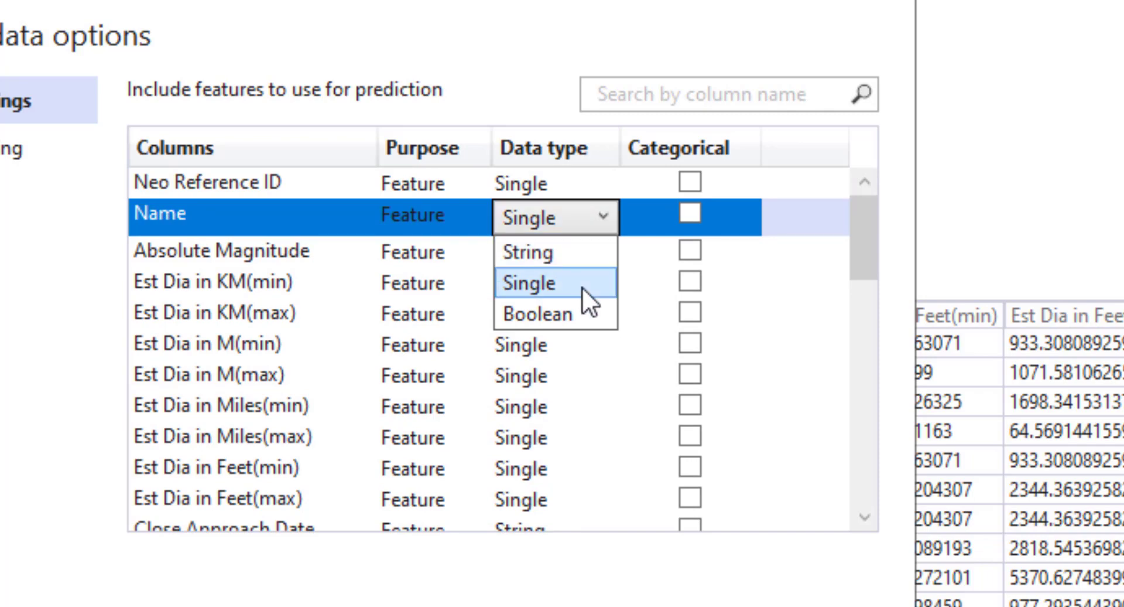
mouse_move(555, 314)
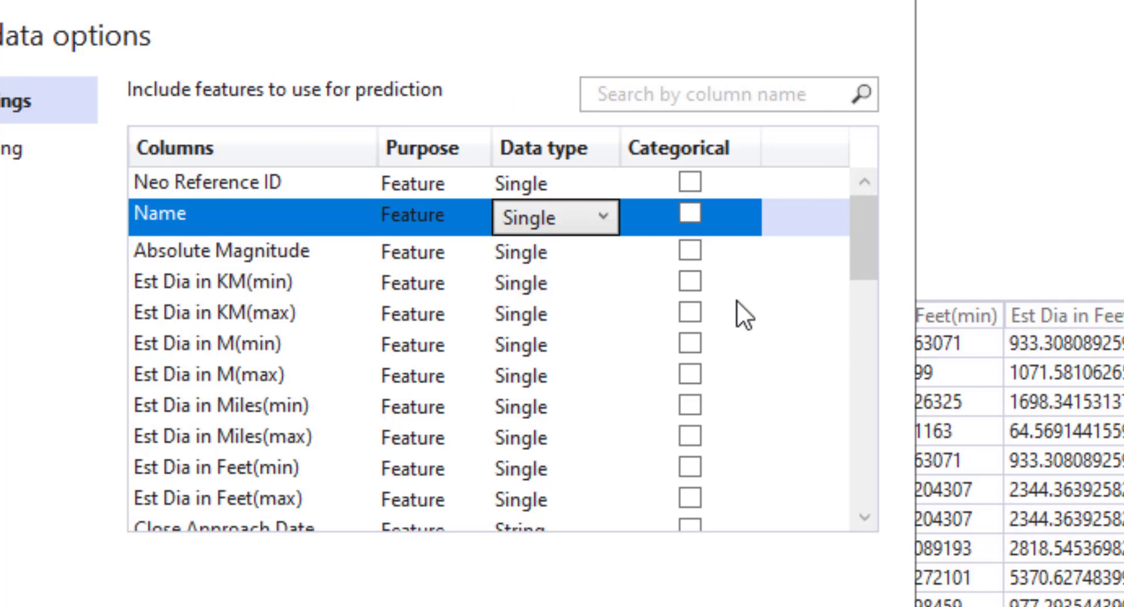
mouse_move(735, 309)
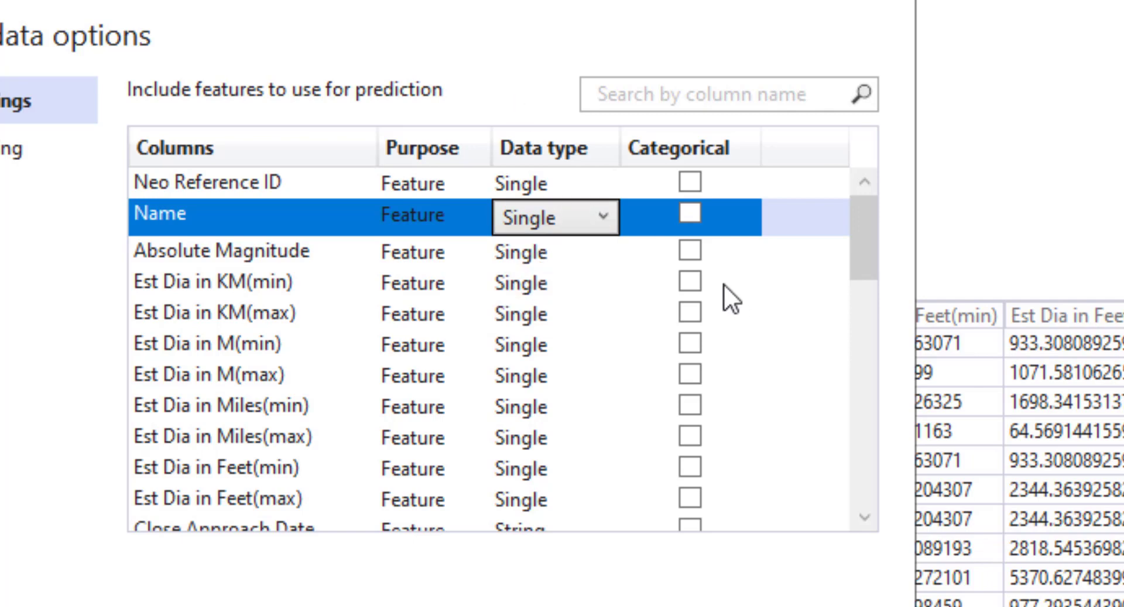
mouse_move(665, 284)
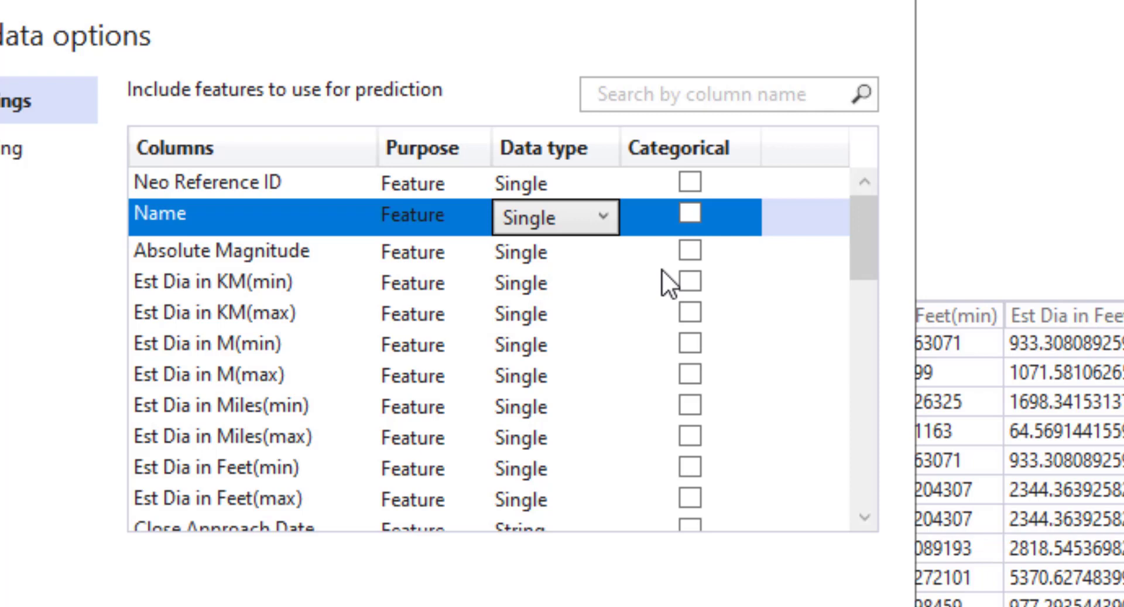
mouse_move(644, 408)
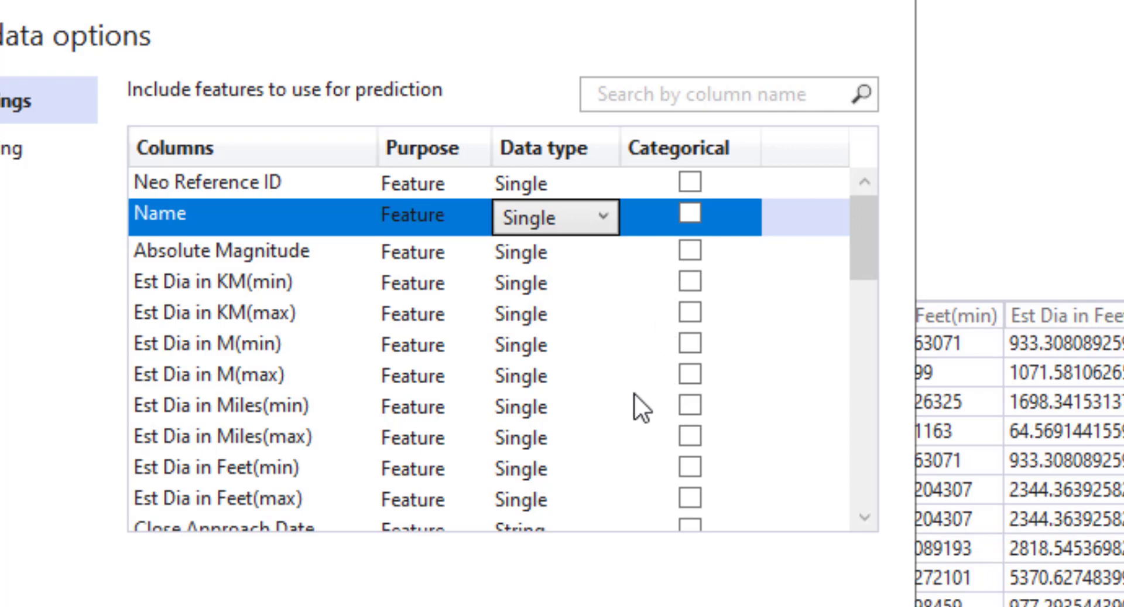
mouse_move(708, 362)
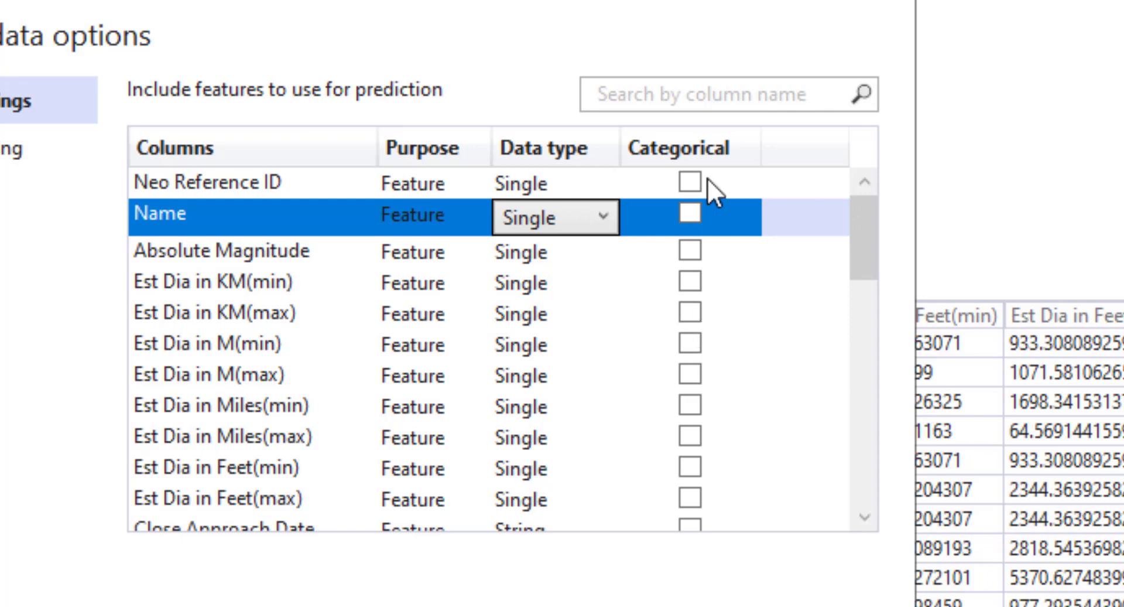
Filter columns by 'orbit' for Orbiting Body and review the Data formatting settings
text(orbit)
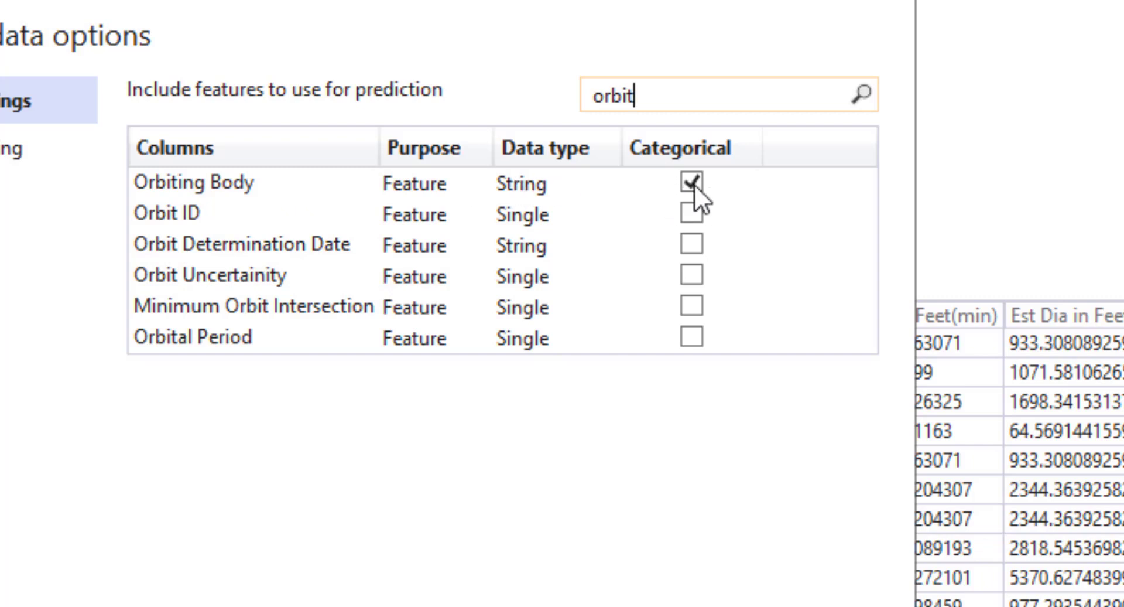
mouse_move(485, 193)
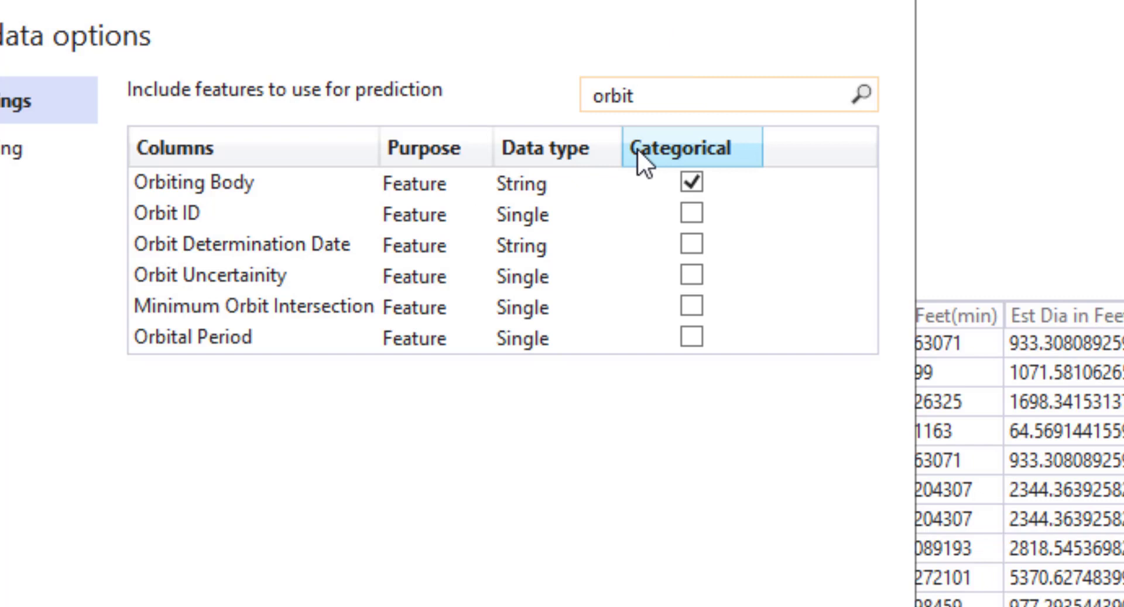
mouse_move(382, 243)
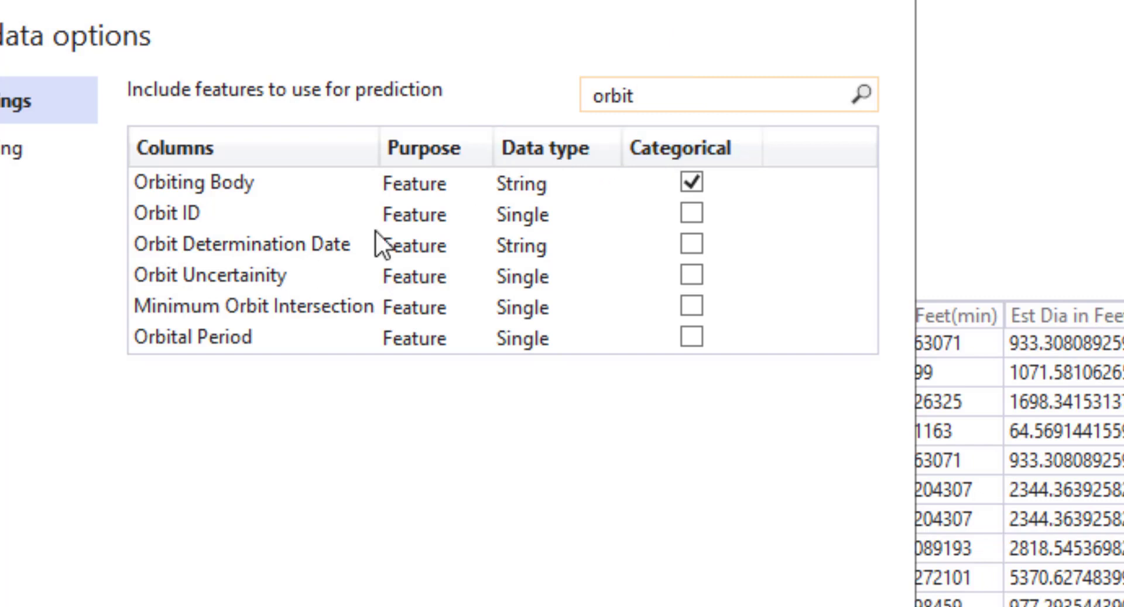
click(22, 147)
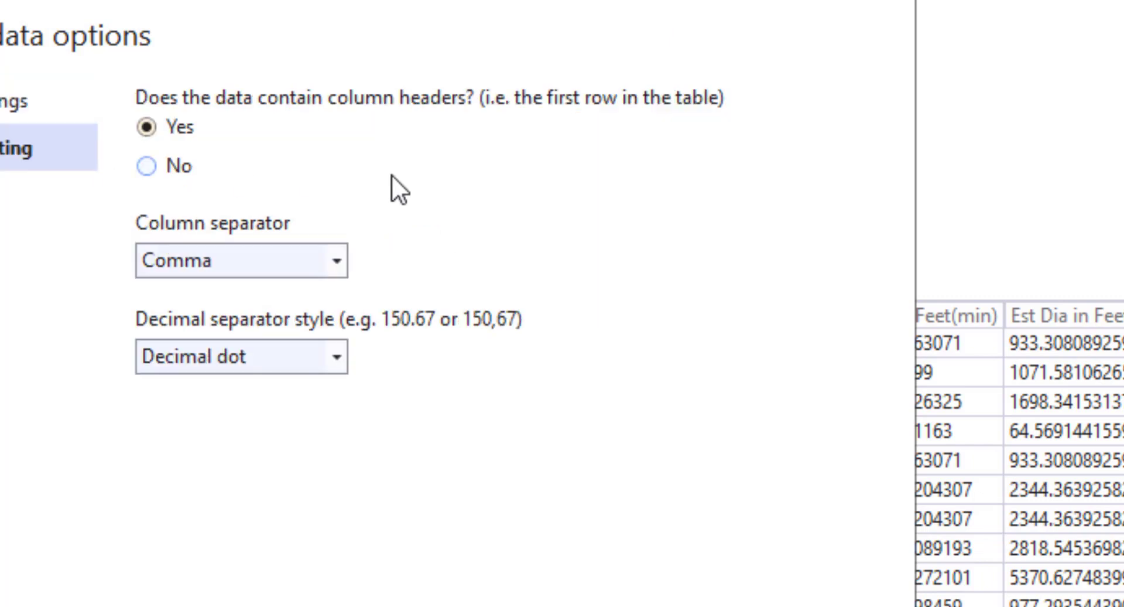
mouse_move(509, 262)
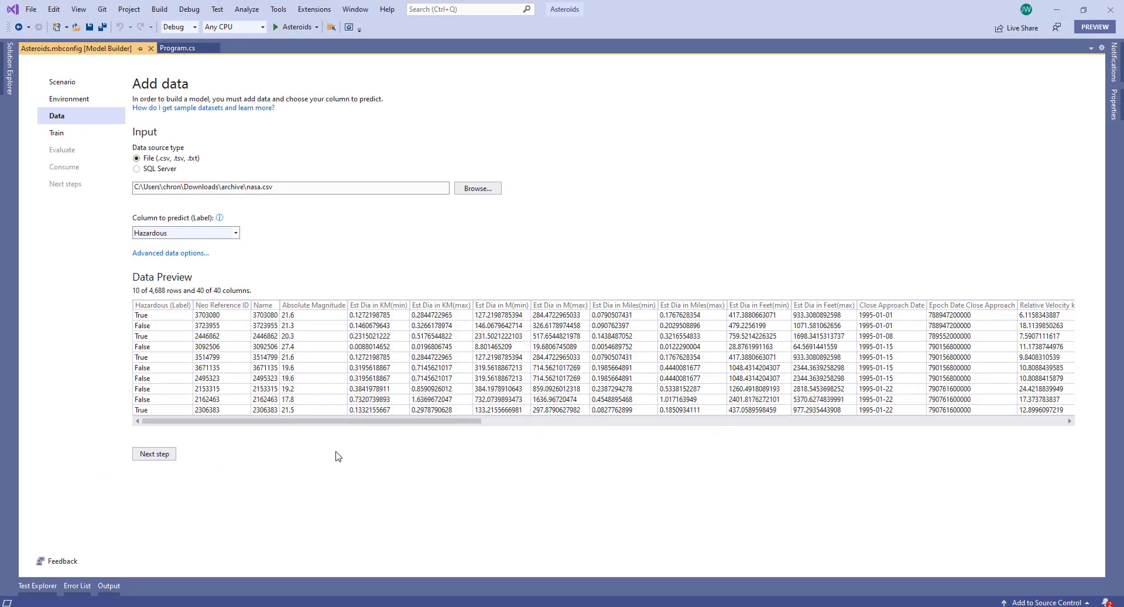
click(154, 453)
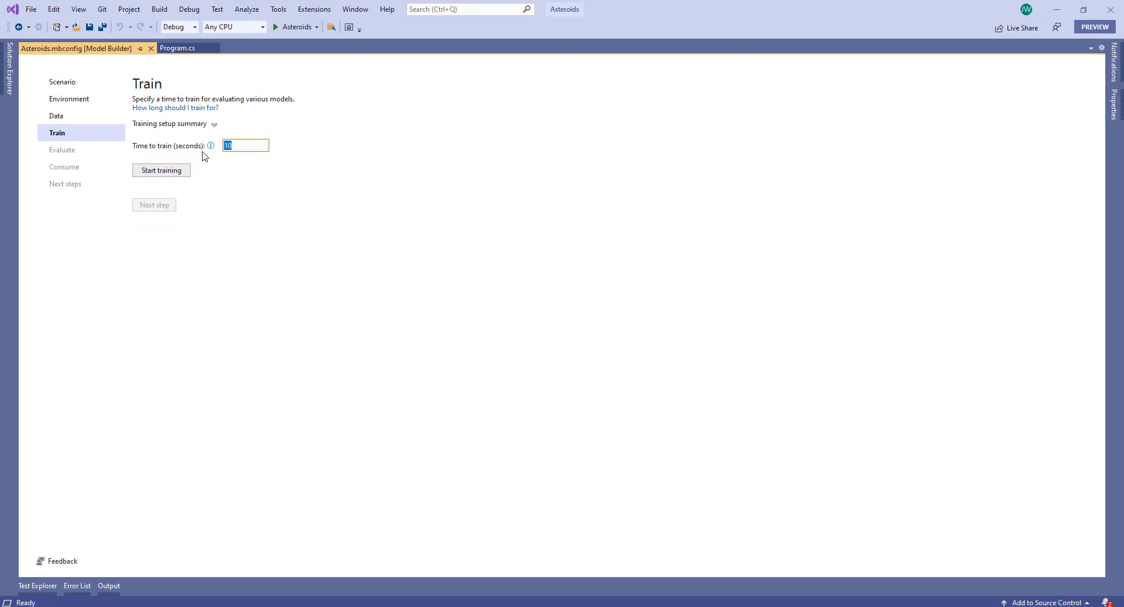
click(161, 170)
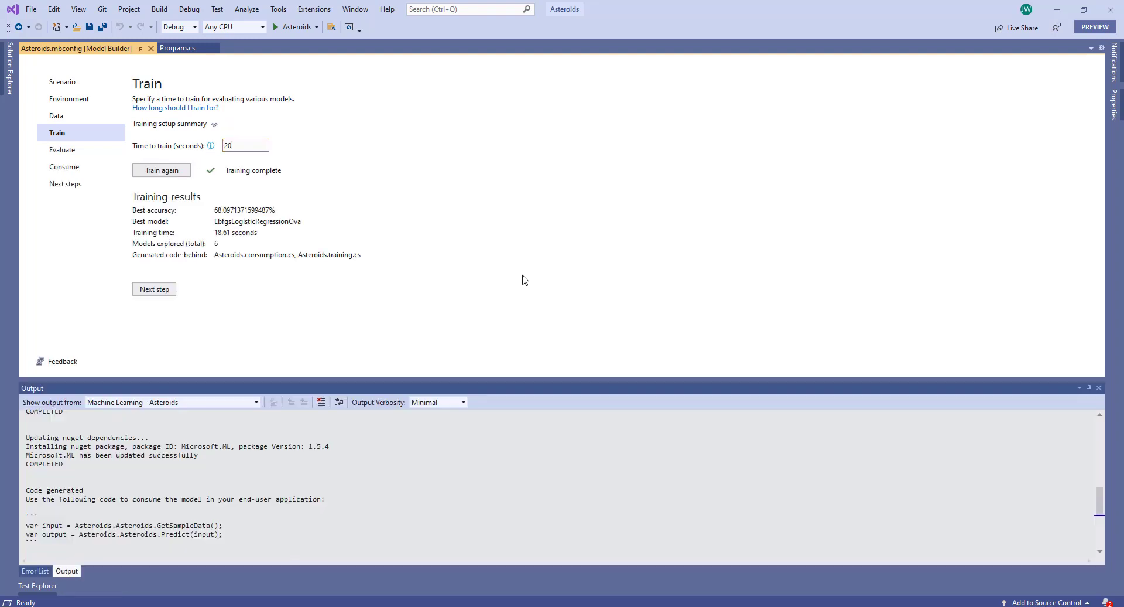
mouse_move(225, 232)
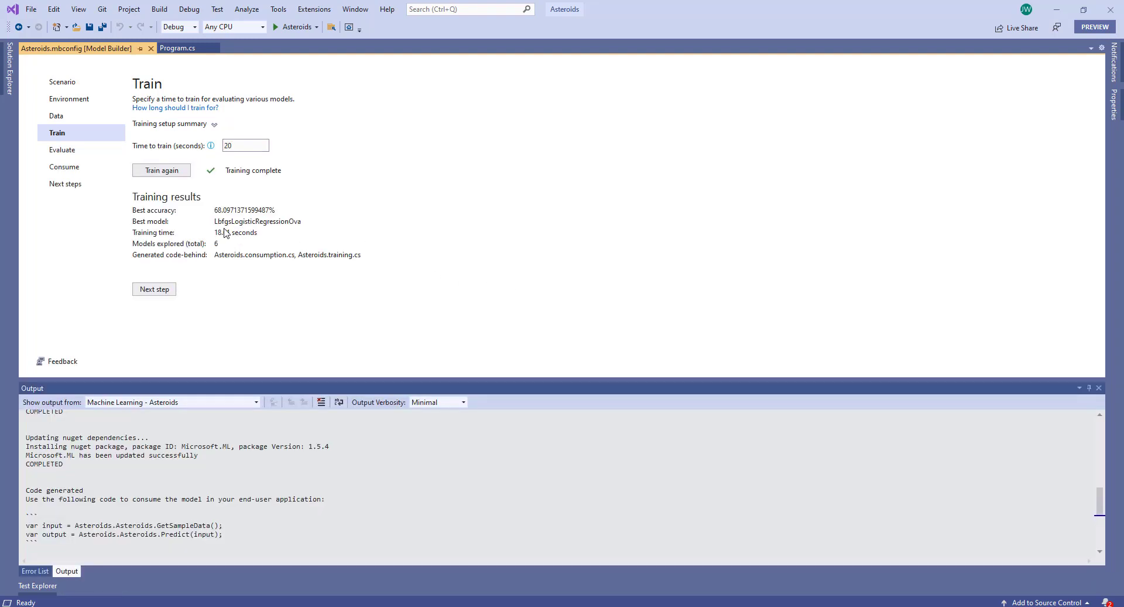
mouse_move(228, 226)
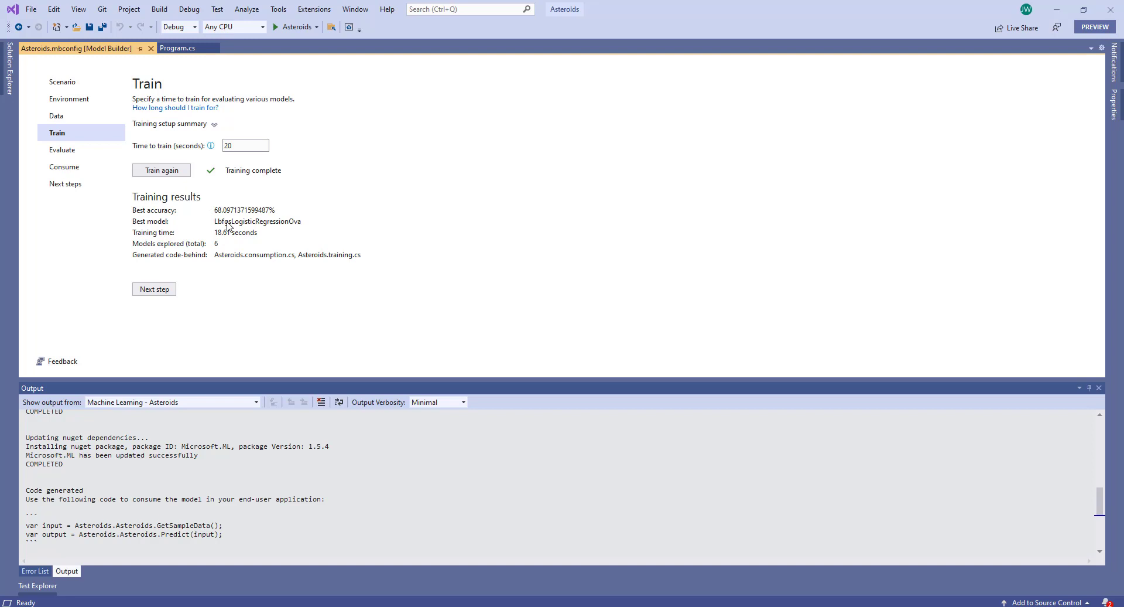
mouse_move(409, 259)
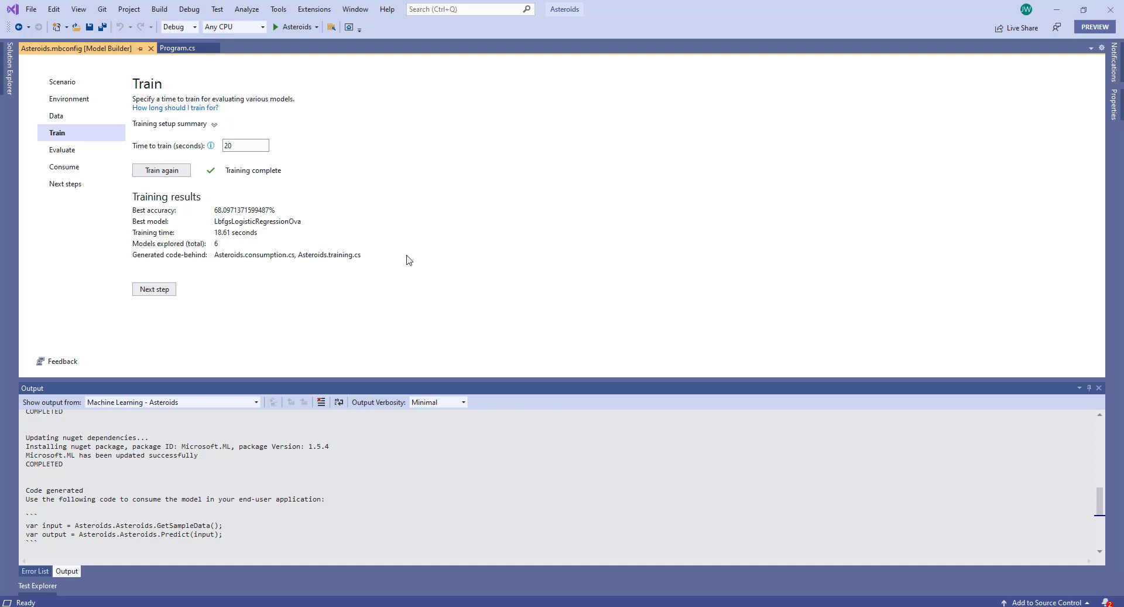
mouse_move(451, 223)
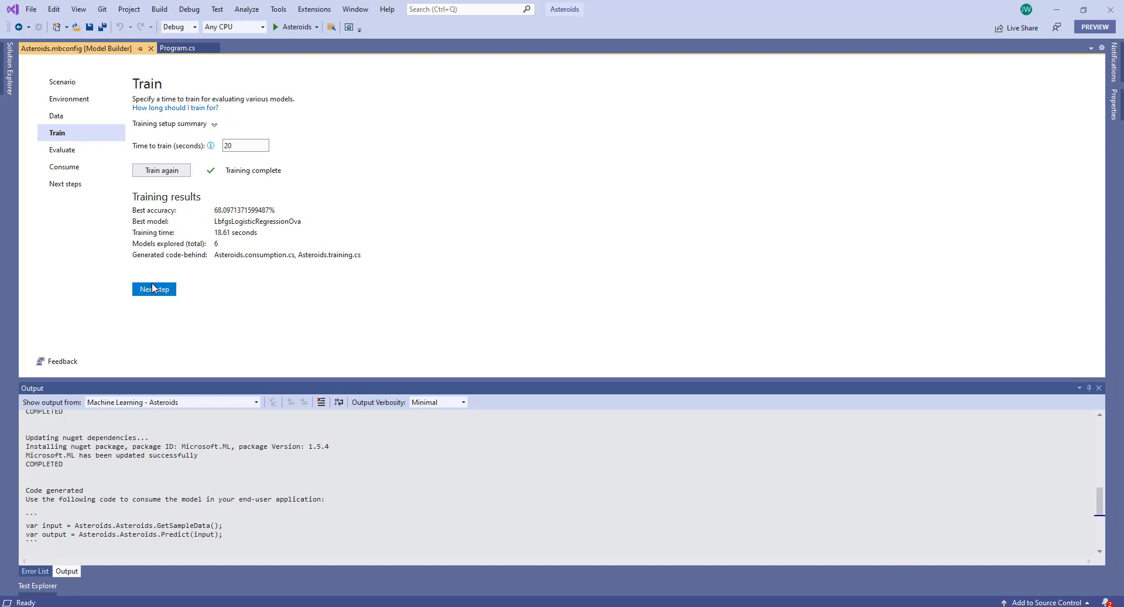
Advance from training to Evaluate and scroll on toward the Consume code snippet
click(154, 288)
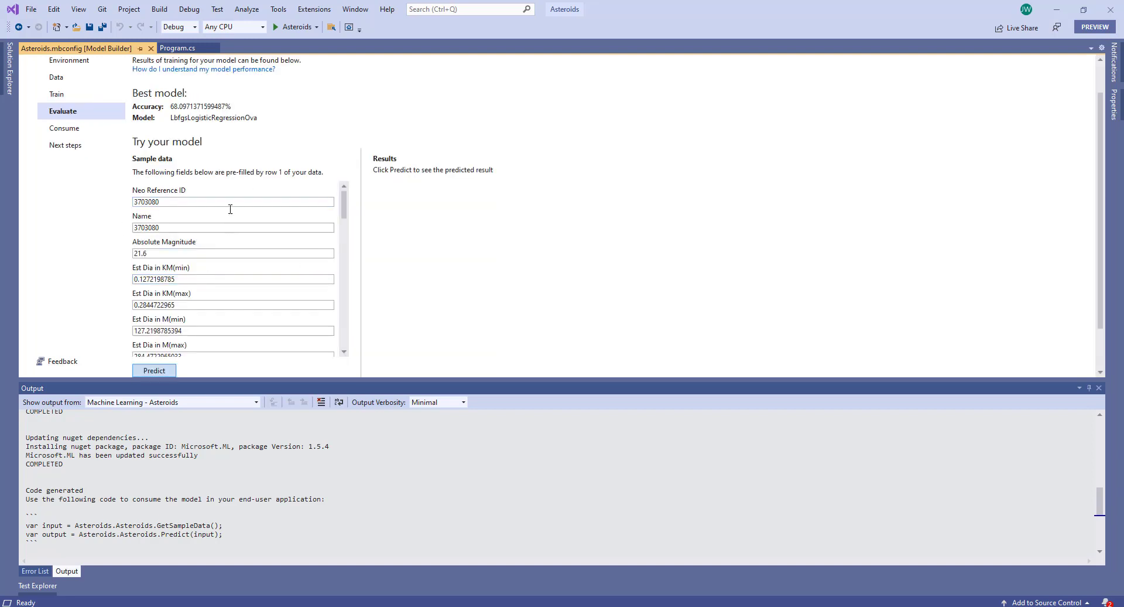
scroll(down, 3)
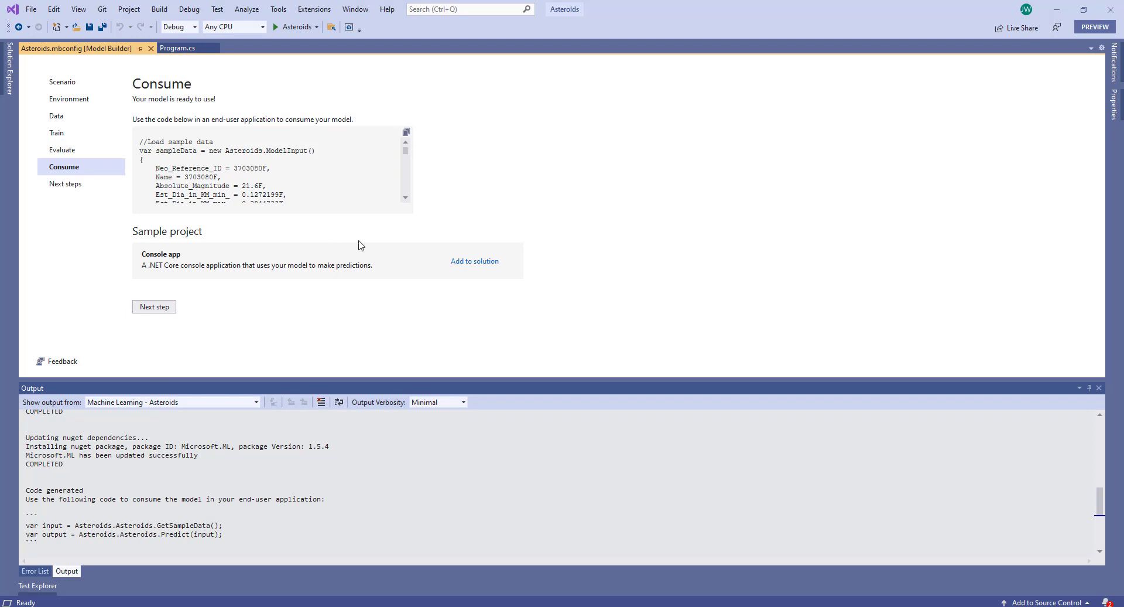
mouse_move(345, 287)
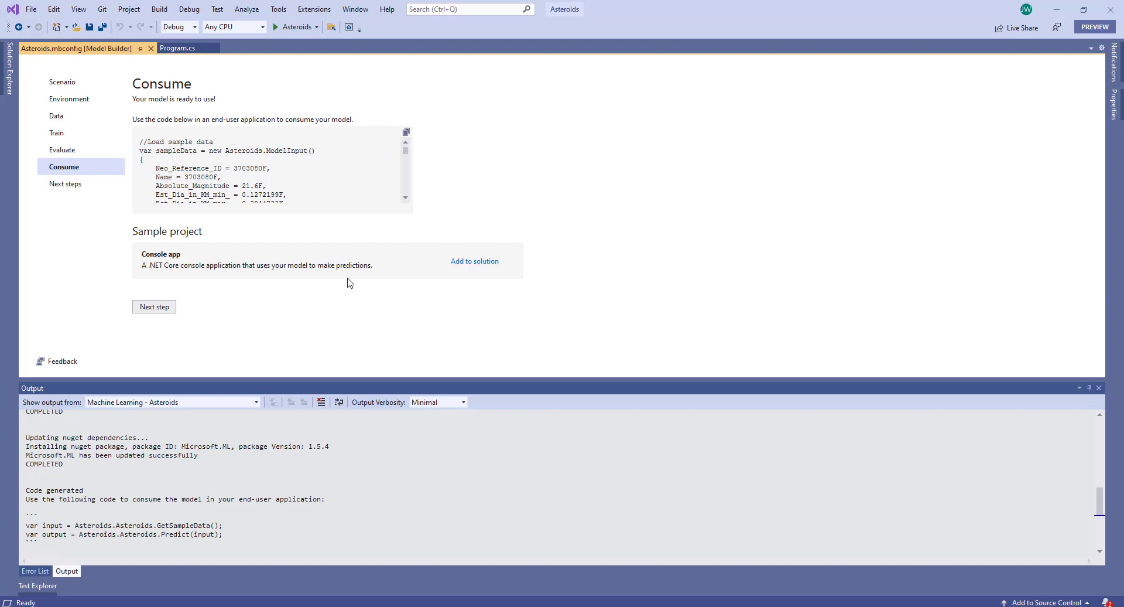
mouse_move(370, 230)
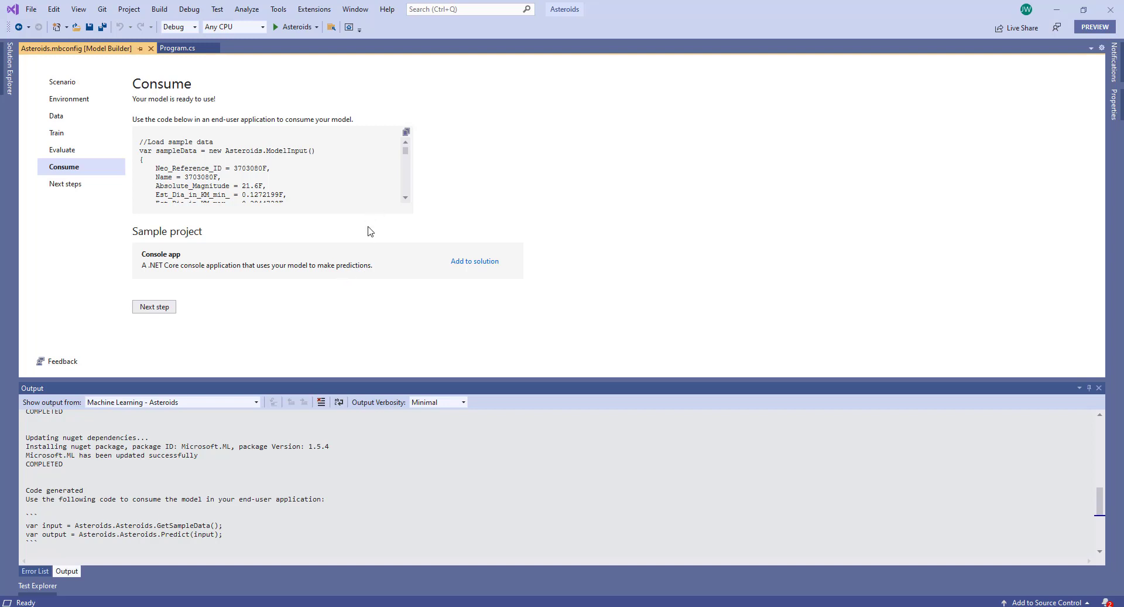
mouse_move(400, 278)
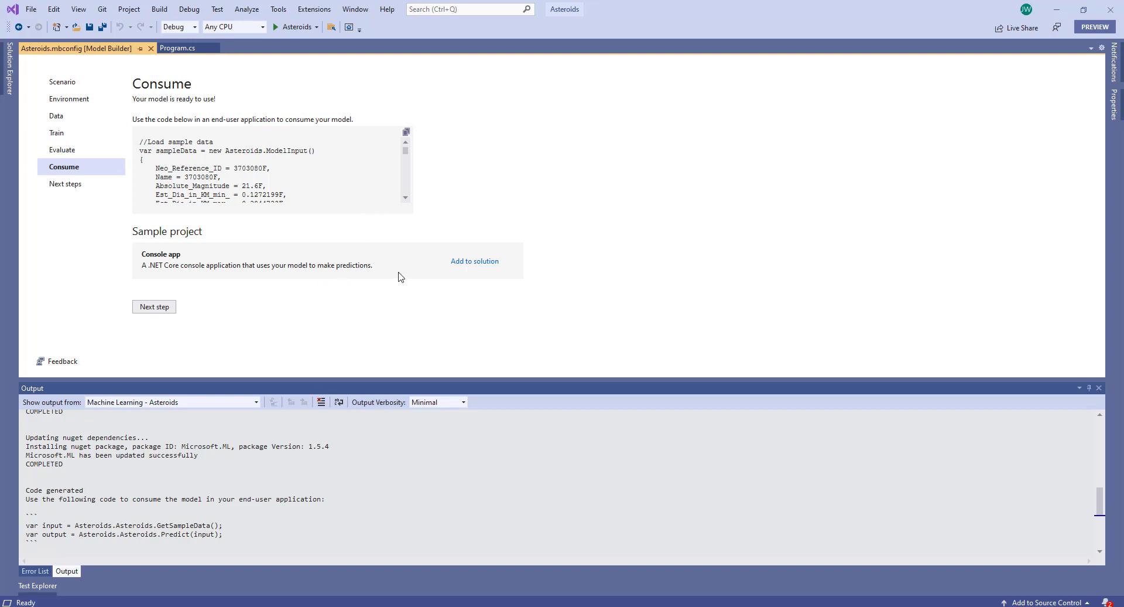
mouse_move(385, 278)
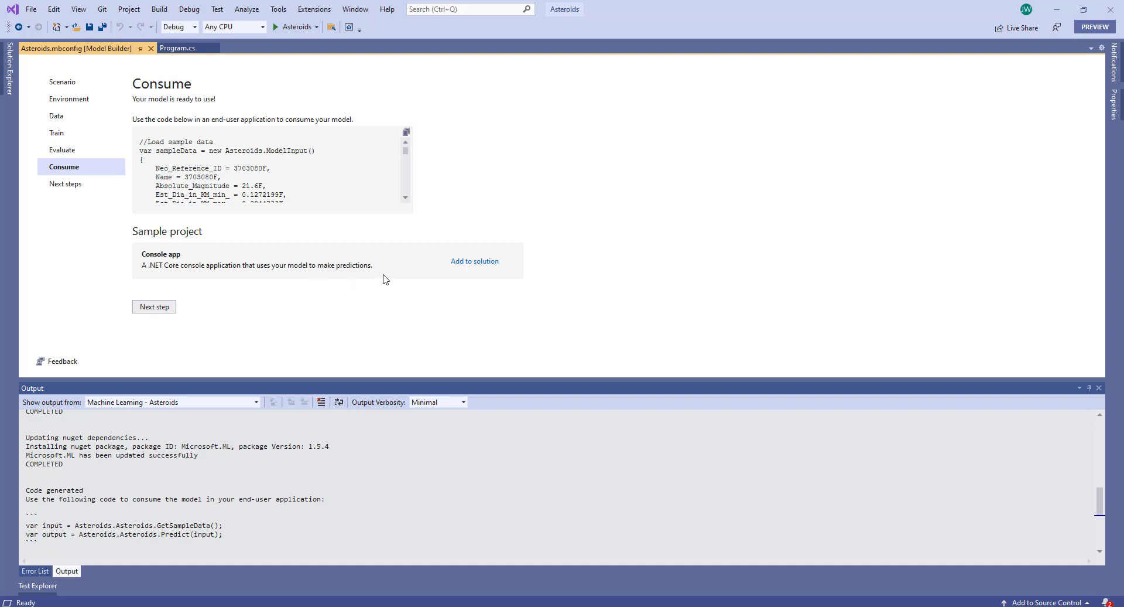
mouse_move(335, 162)
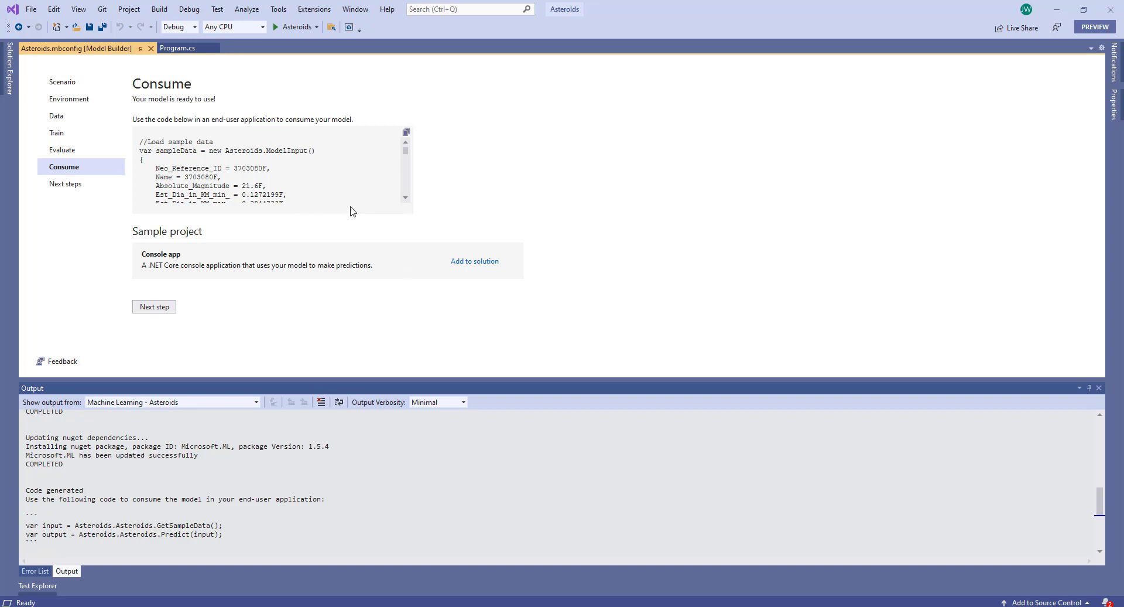
mouse_move(364, 209)
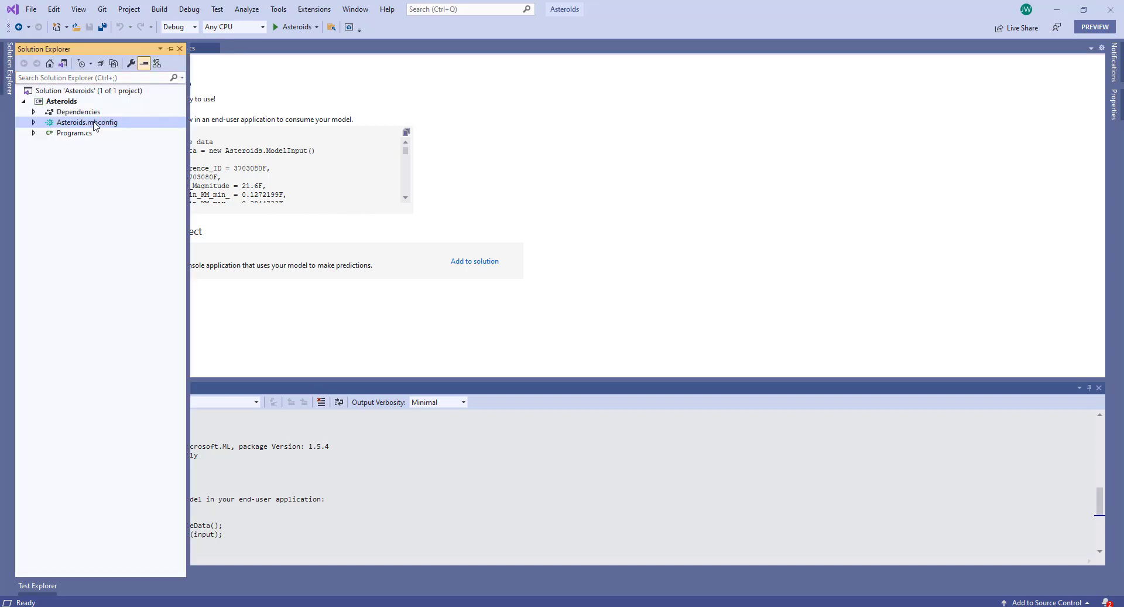
mouse_move(134, 249)
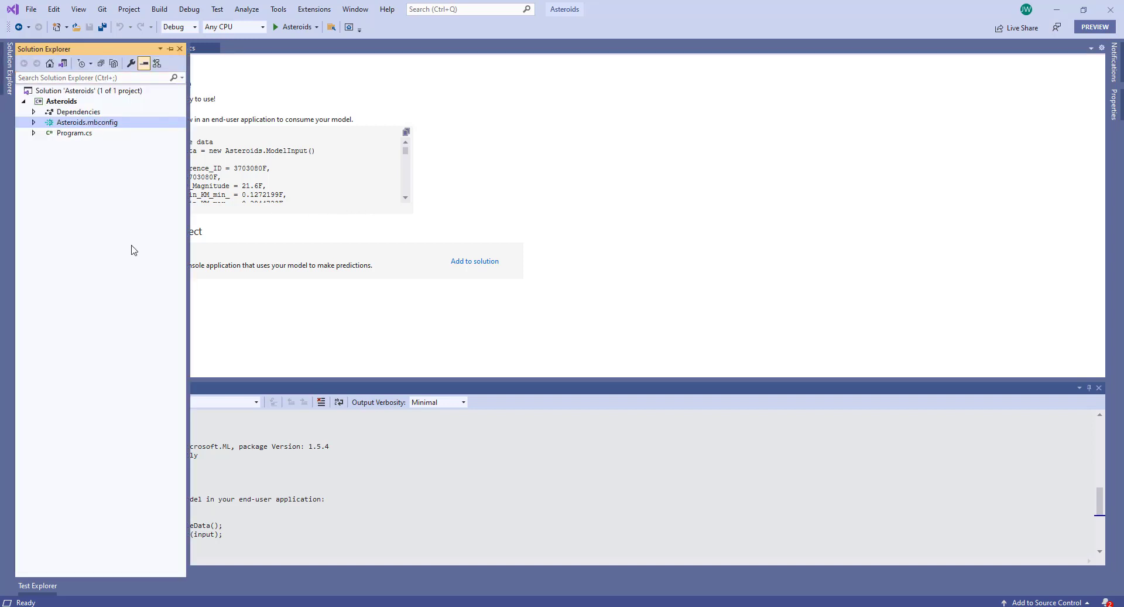
mouse_move(546, 328)
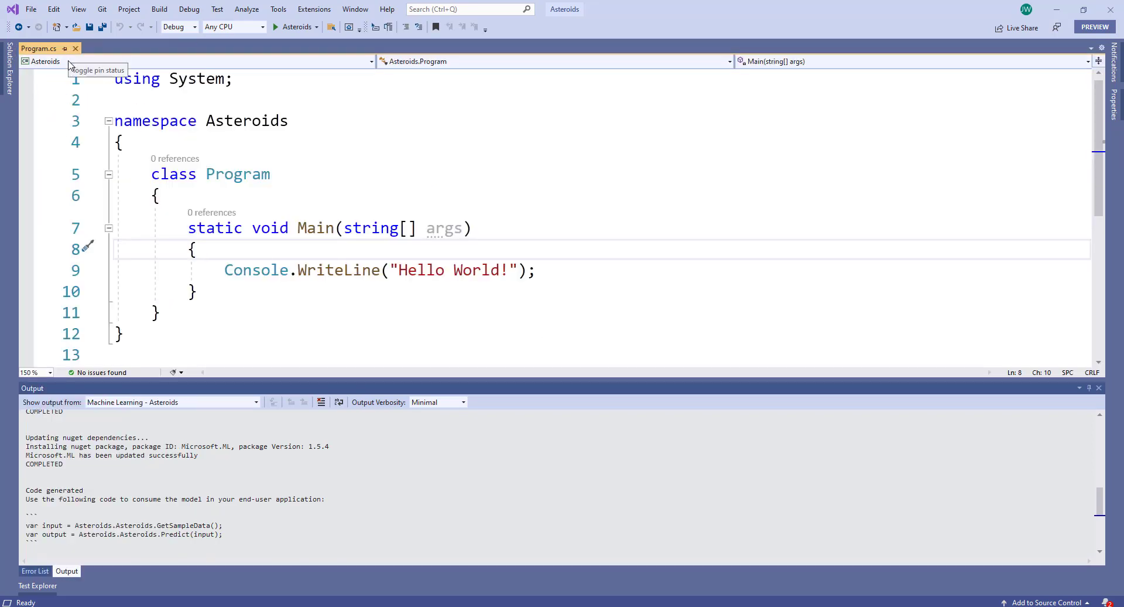
Reopen Asteroids.mbconfig from Solution Explorer and return to its Data page
click(9, 68)
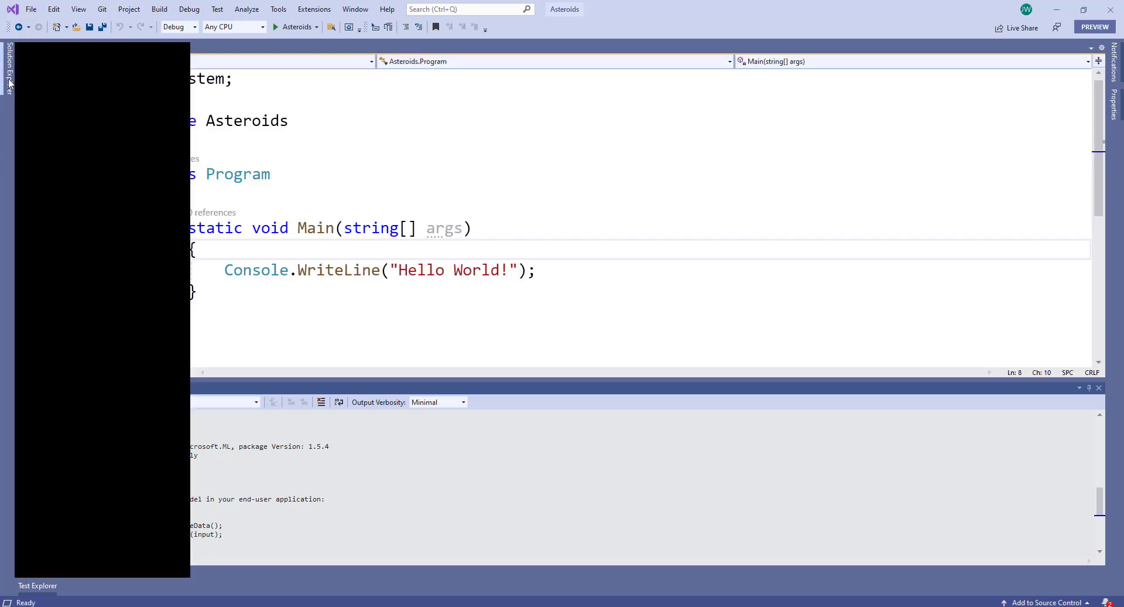
click(7, 68)
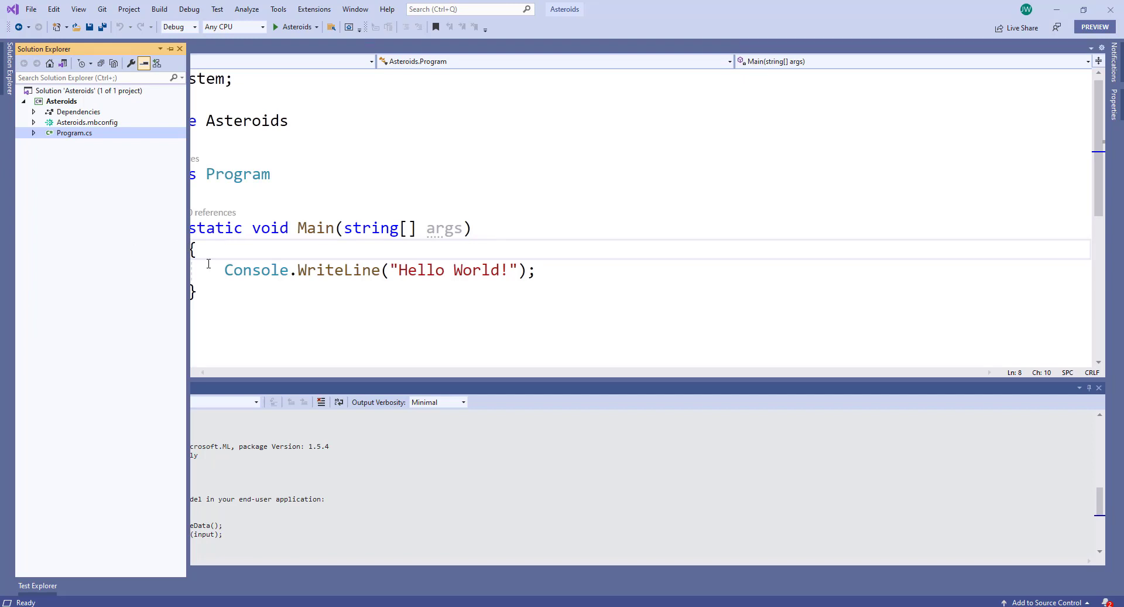
mouse_move(118, 148)
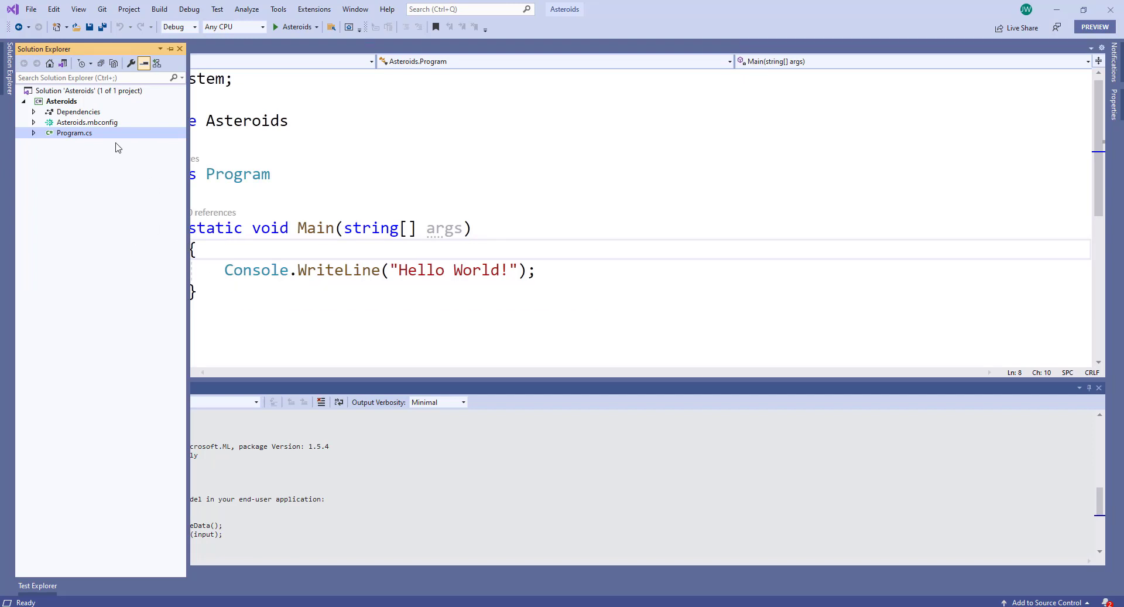
double_click(87, 122)
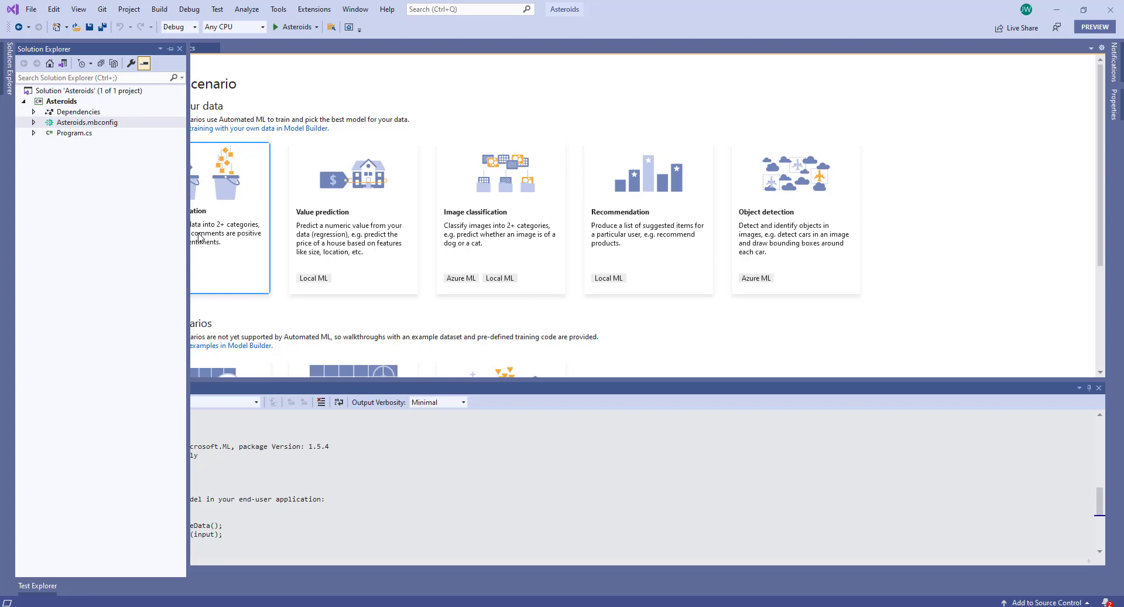
mouse_move(633, 324)
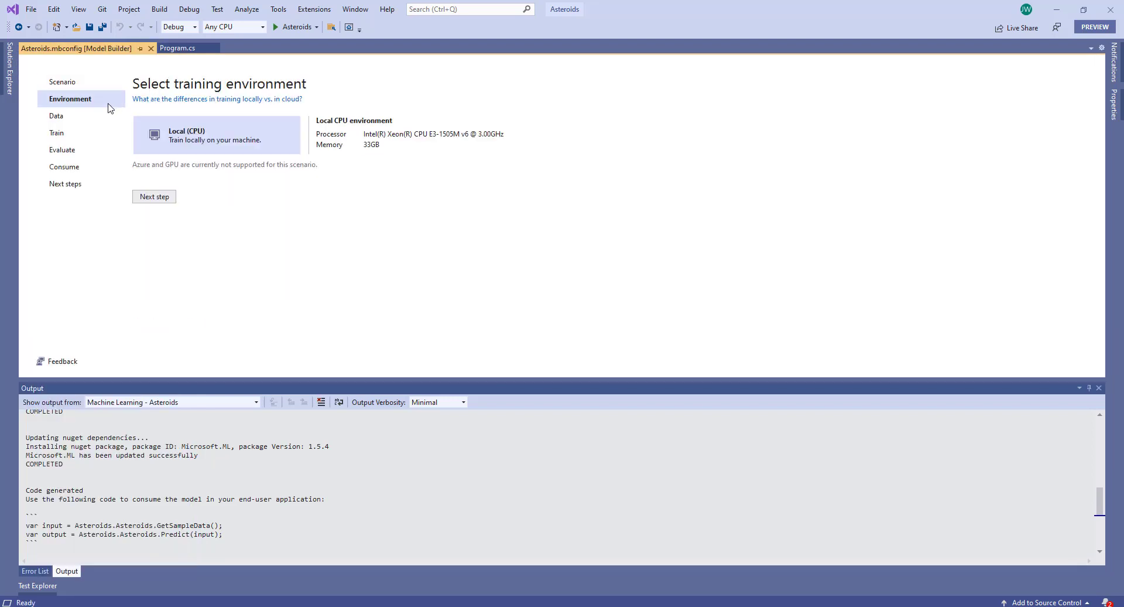
click(56, 115)
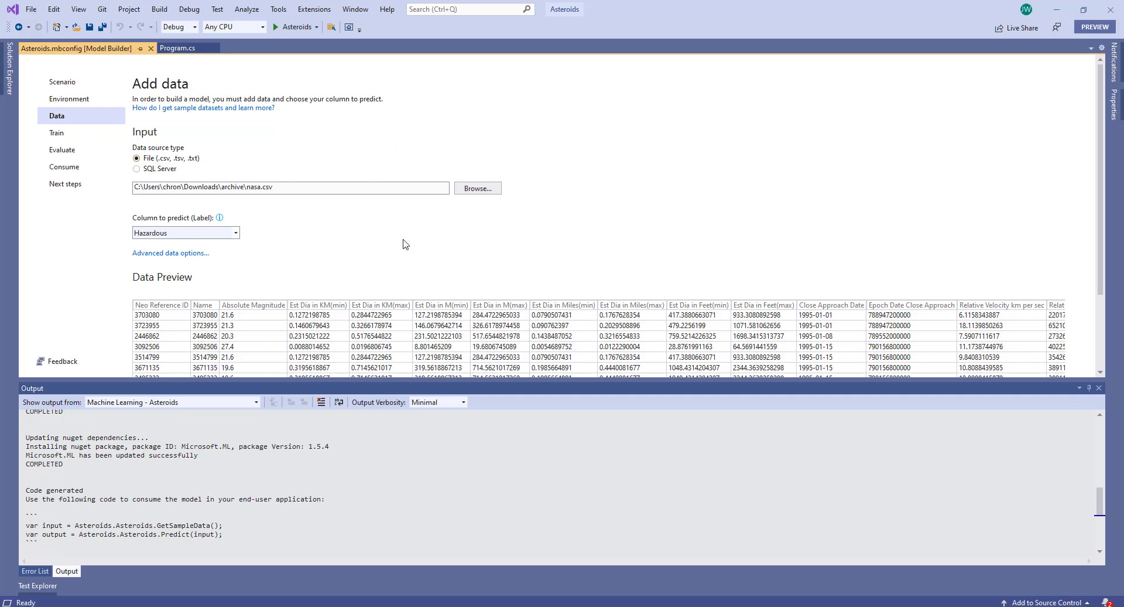
mouse_move(387, 247)
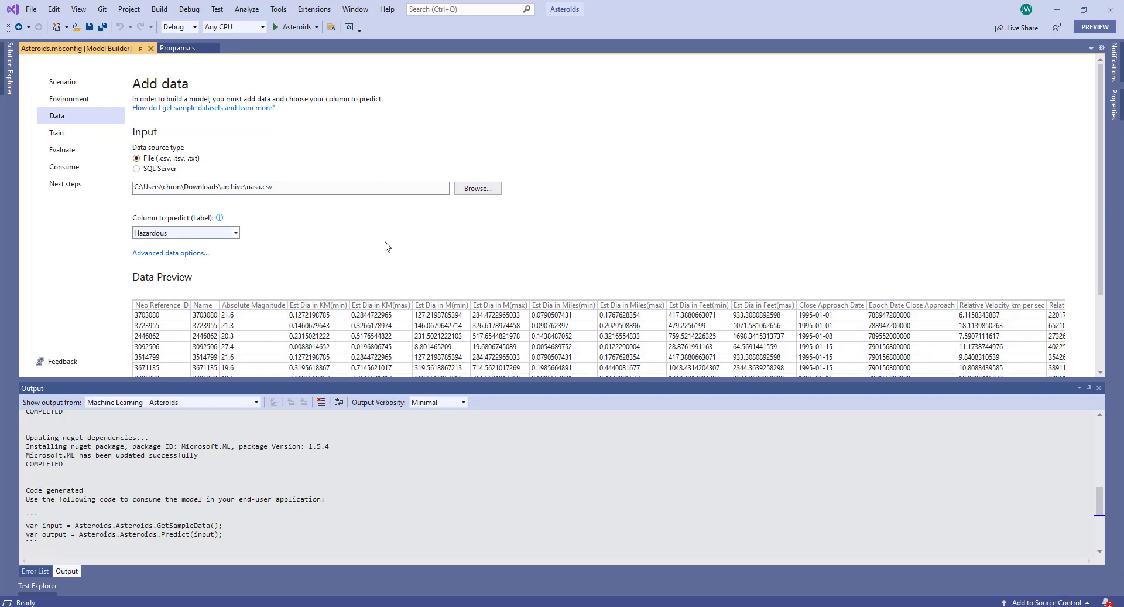
mouse_move(434, 250)
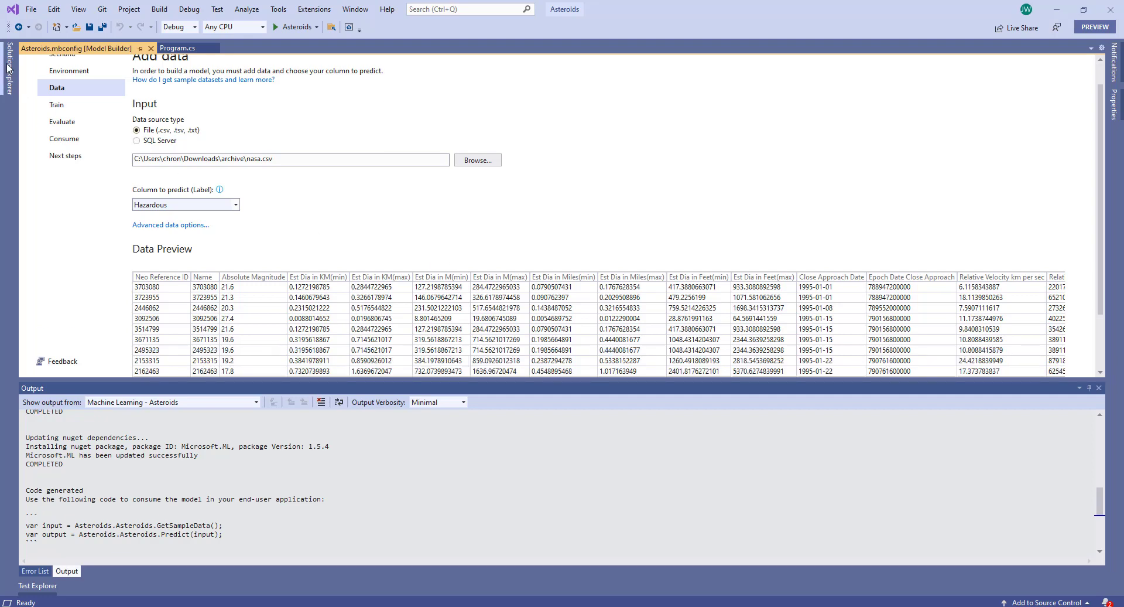
Open Asteroids.mbconfig with the JSON editor and scroll through its scenario and column settings
right_click(50, 122)
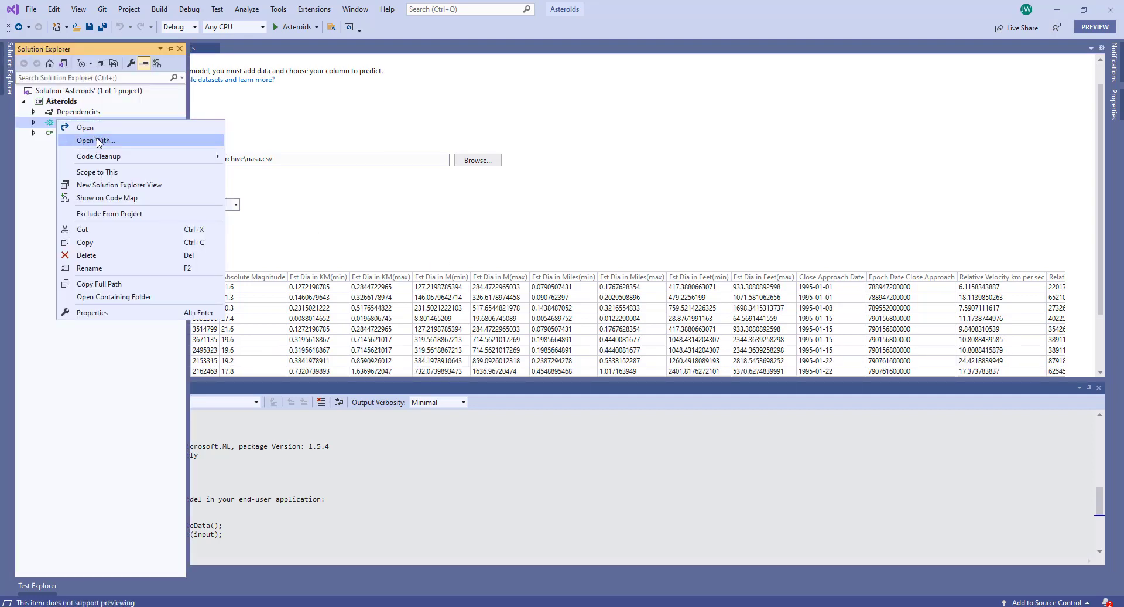
click(84, 127)
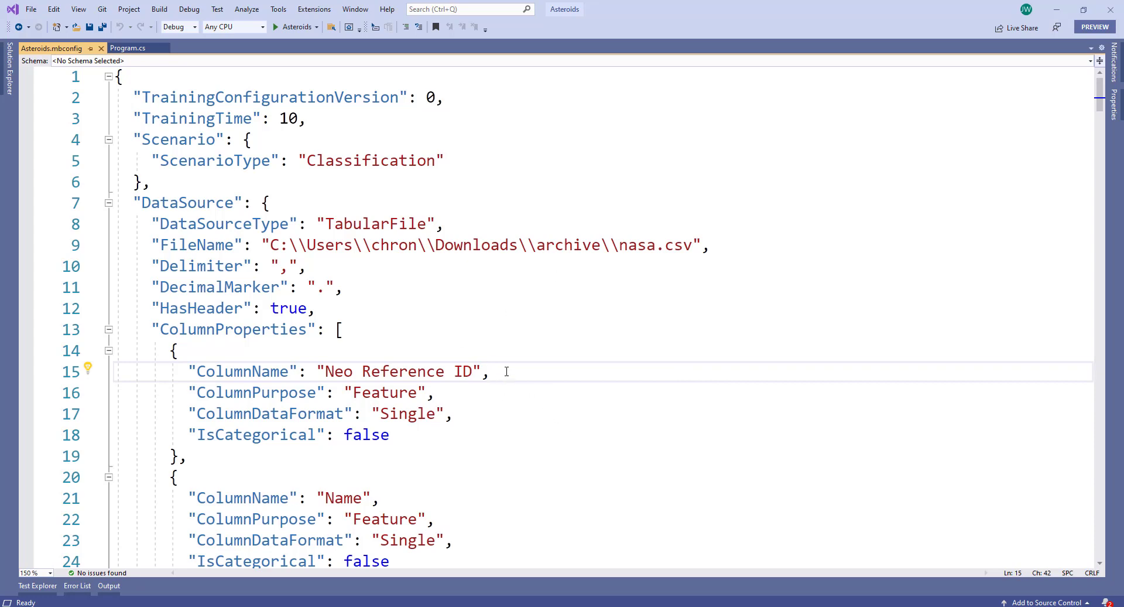
mouse_move(385, 380)
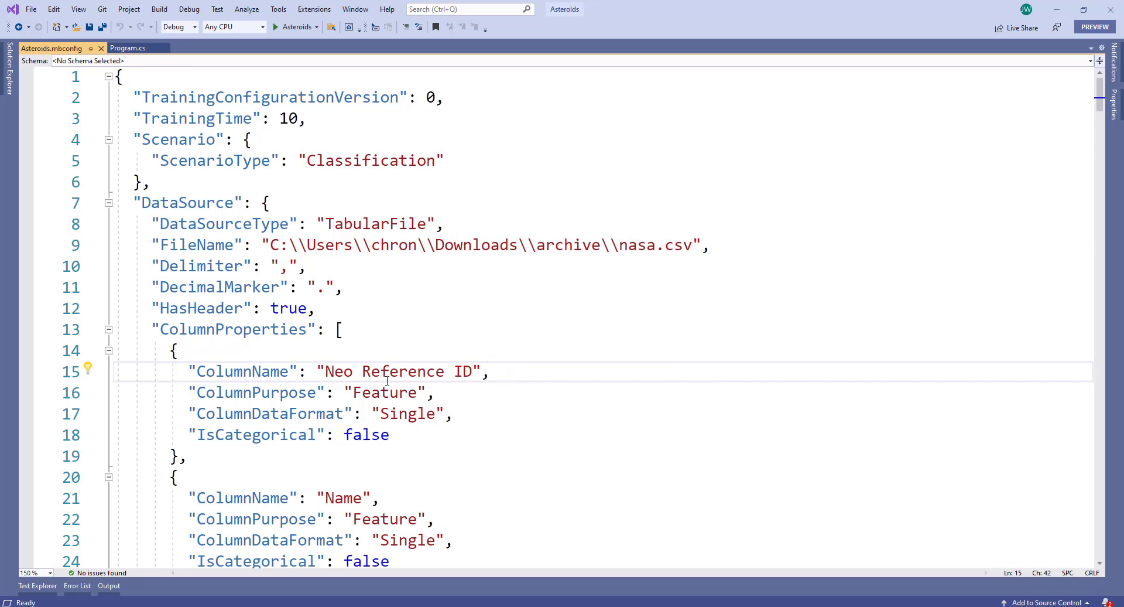
mouse_move(395, 463)
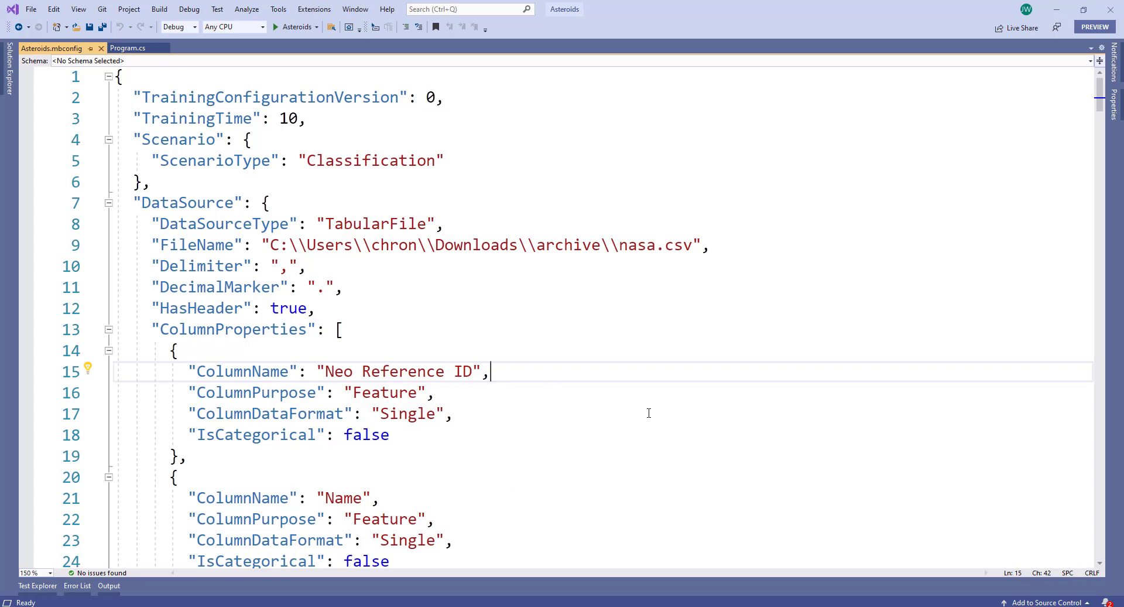
scroll(down, 3)
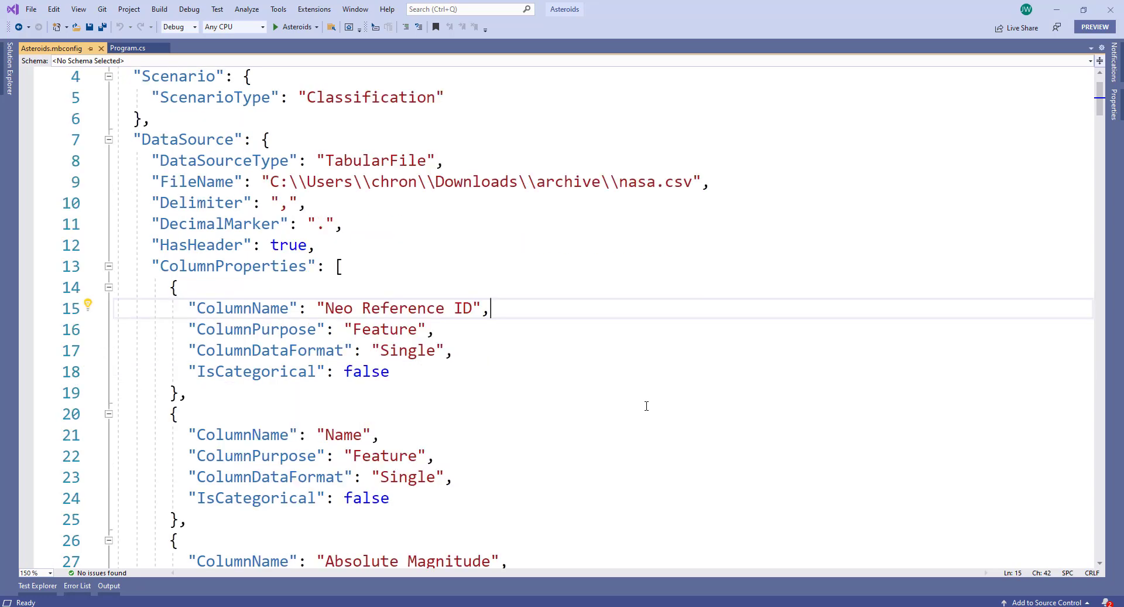
scroll(down, 3)
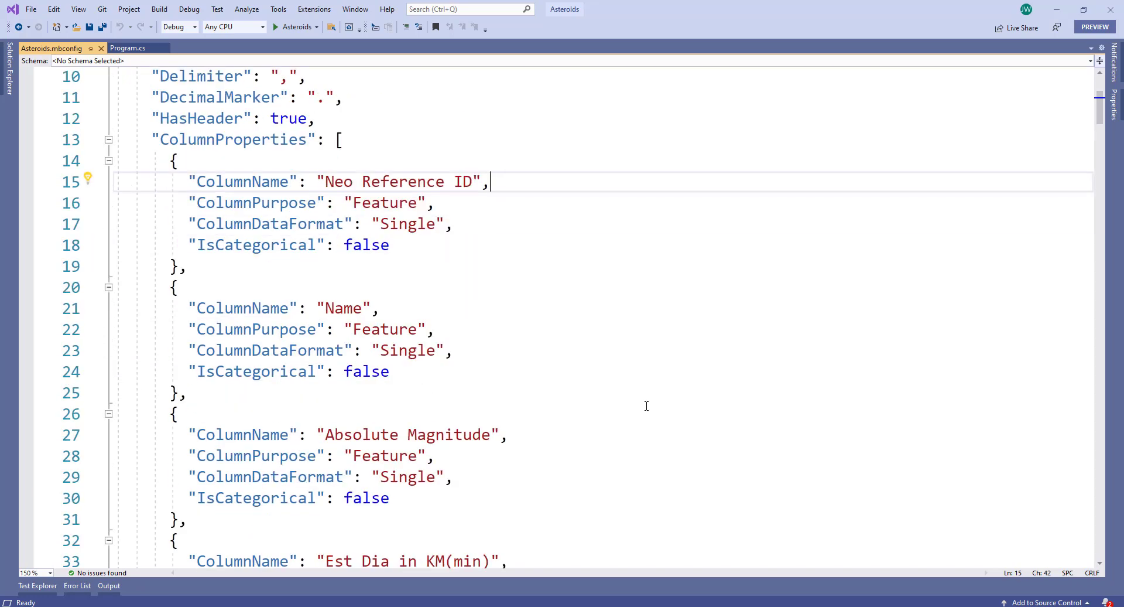